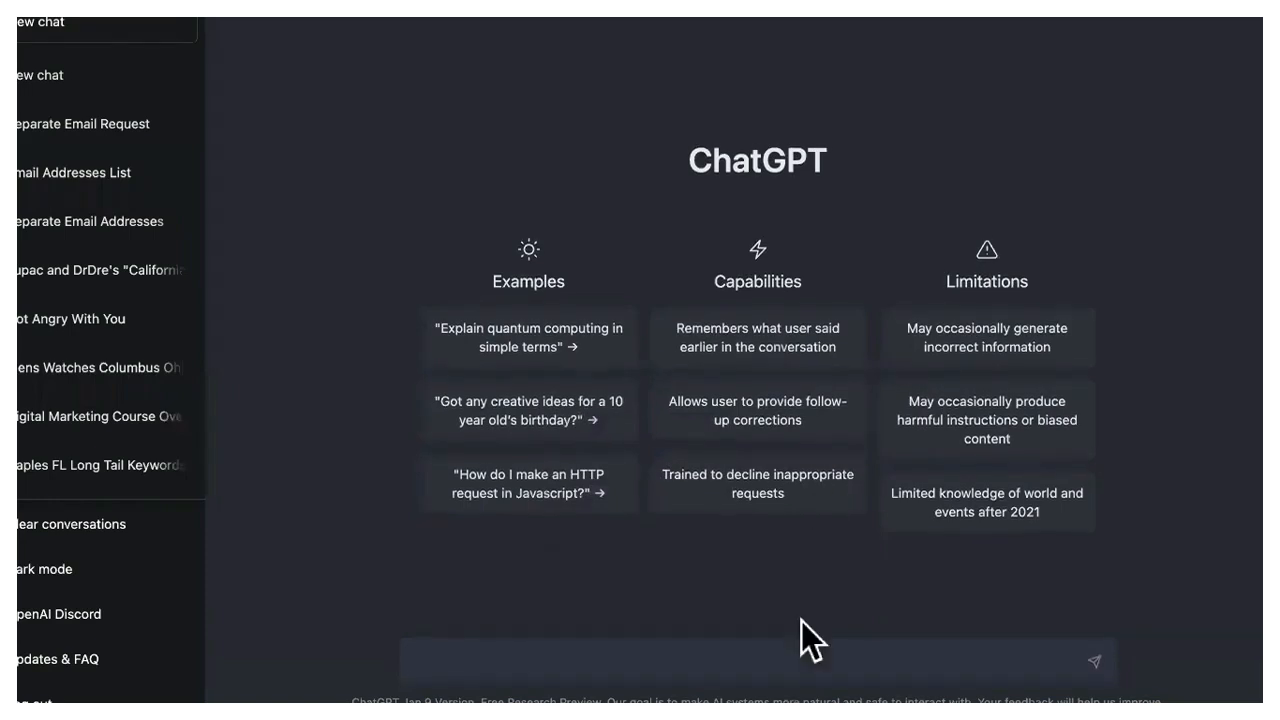
mouse_move(948, 328)
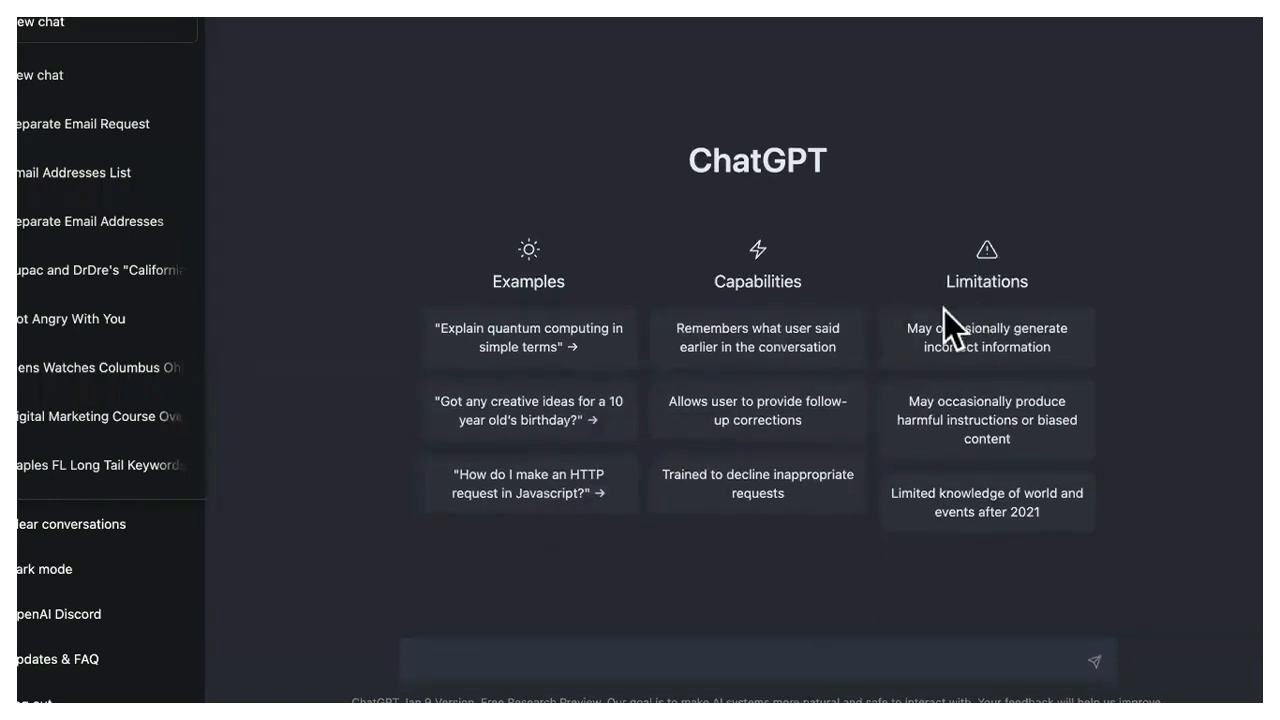
mouse_move(685, 175)
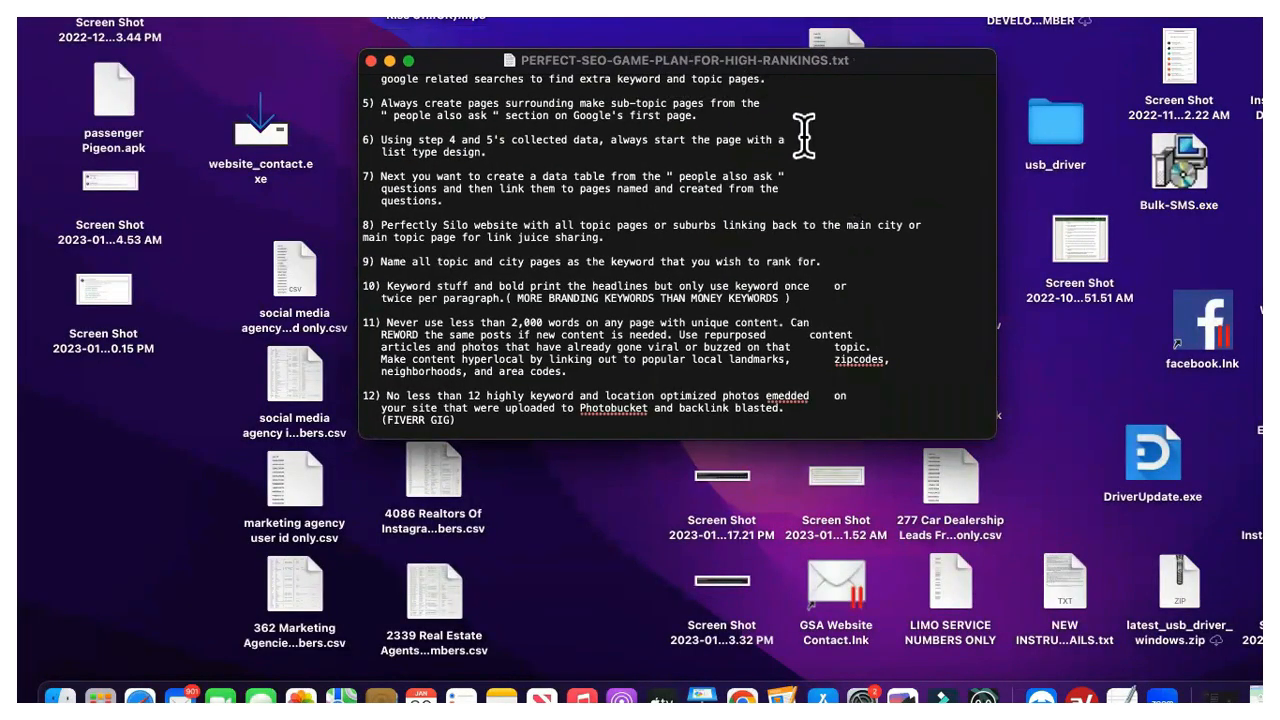
mouse_move(792, 113)
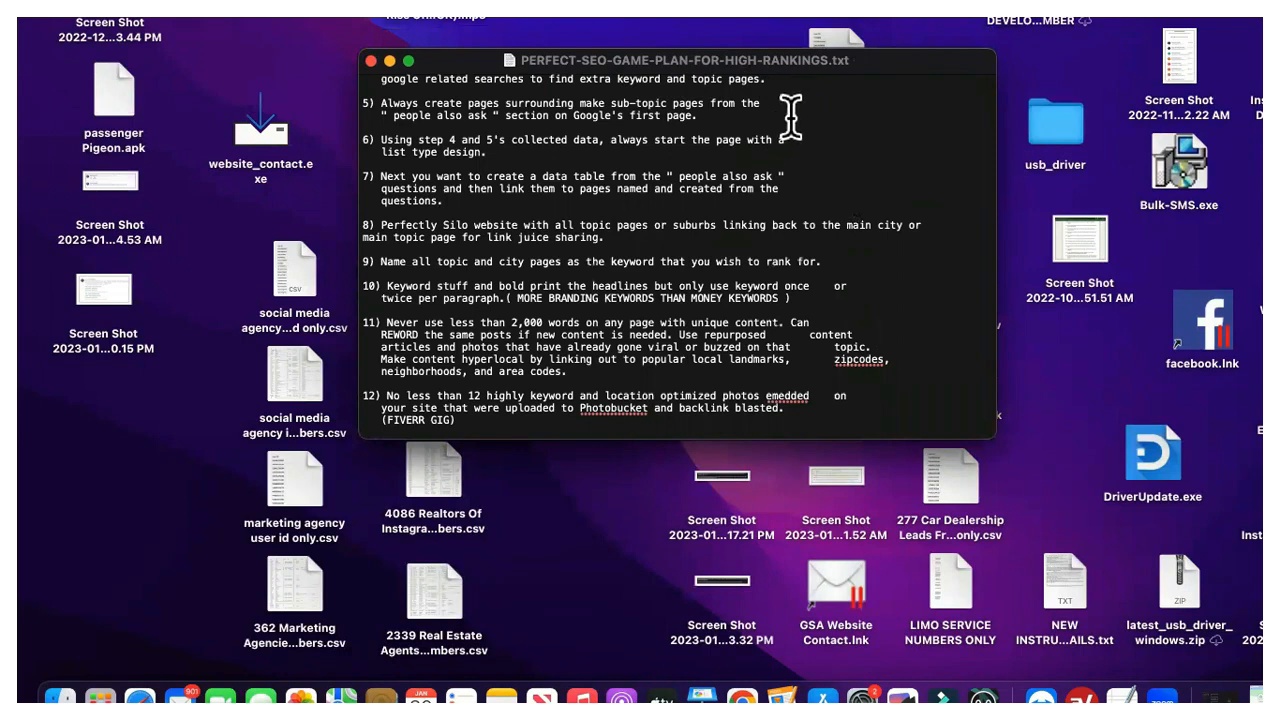
mouse_move(742, 690)
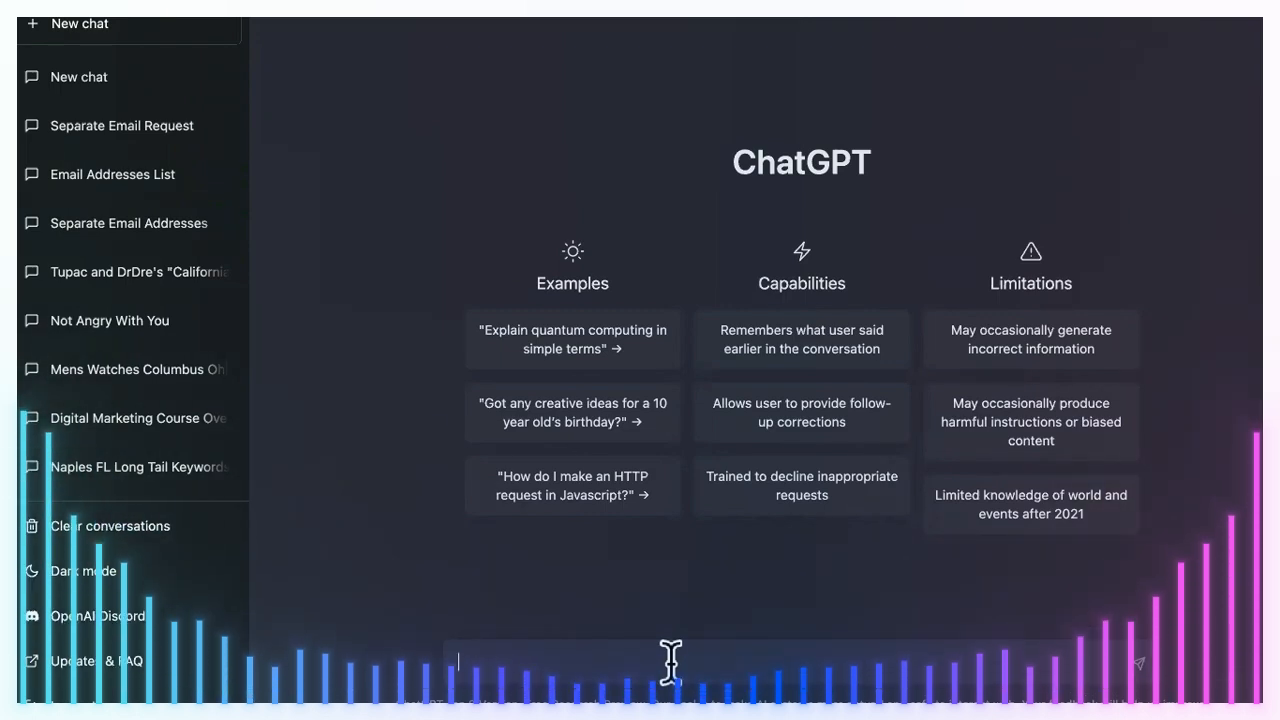
Step: Ask ChatGPT for non-competitive long-tail real estate keywords for Miami
type("best long tail keywords for real estate in miami that aren't competitive. What do you think?")
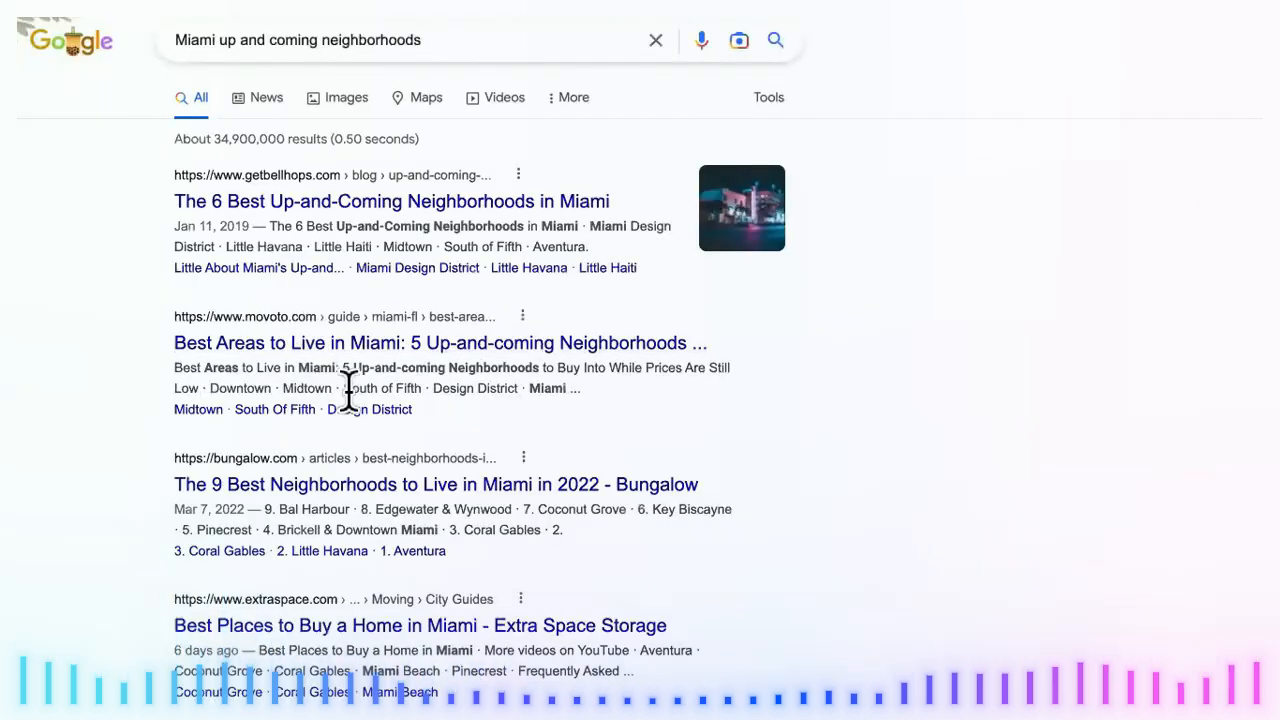
Step: Scroll through the 'Miami up and coming neighborhoods' results and People also ask
scroll("down", 3)
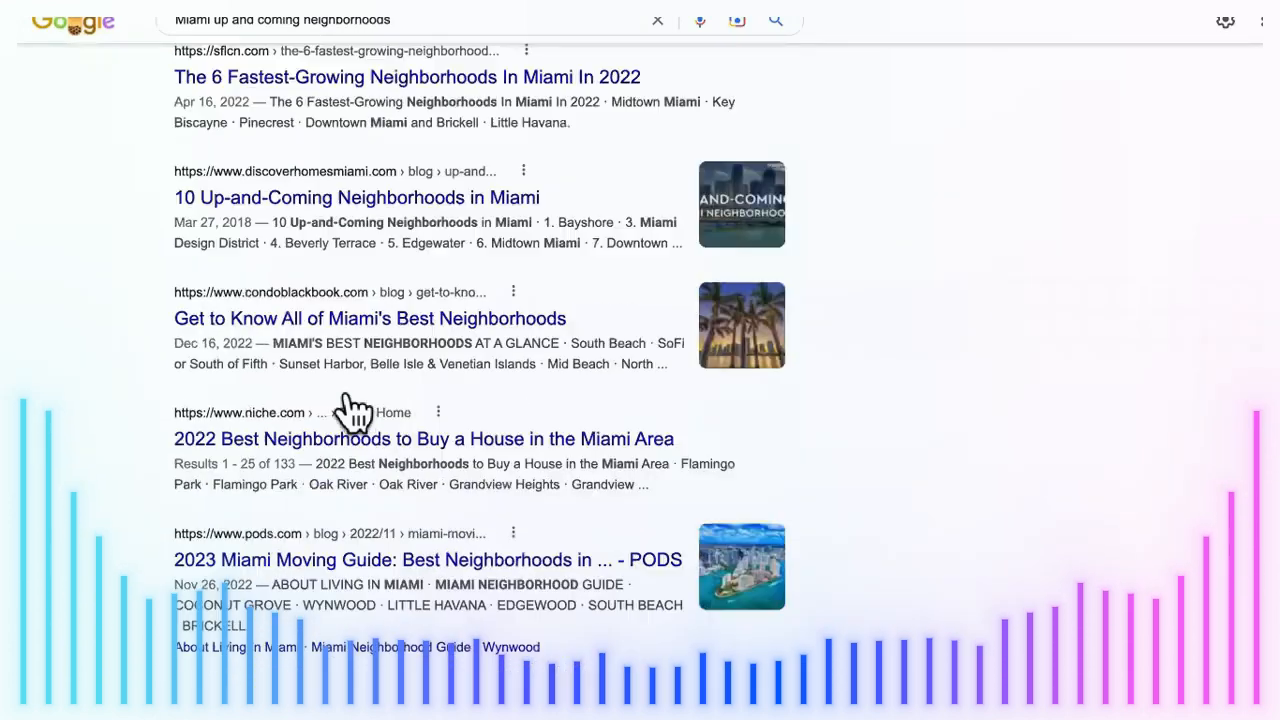
scroll("down", 3)
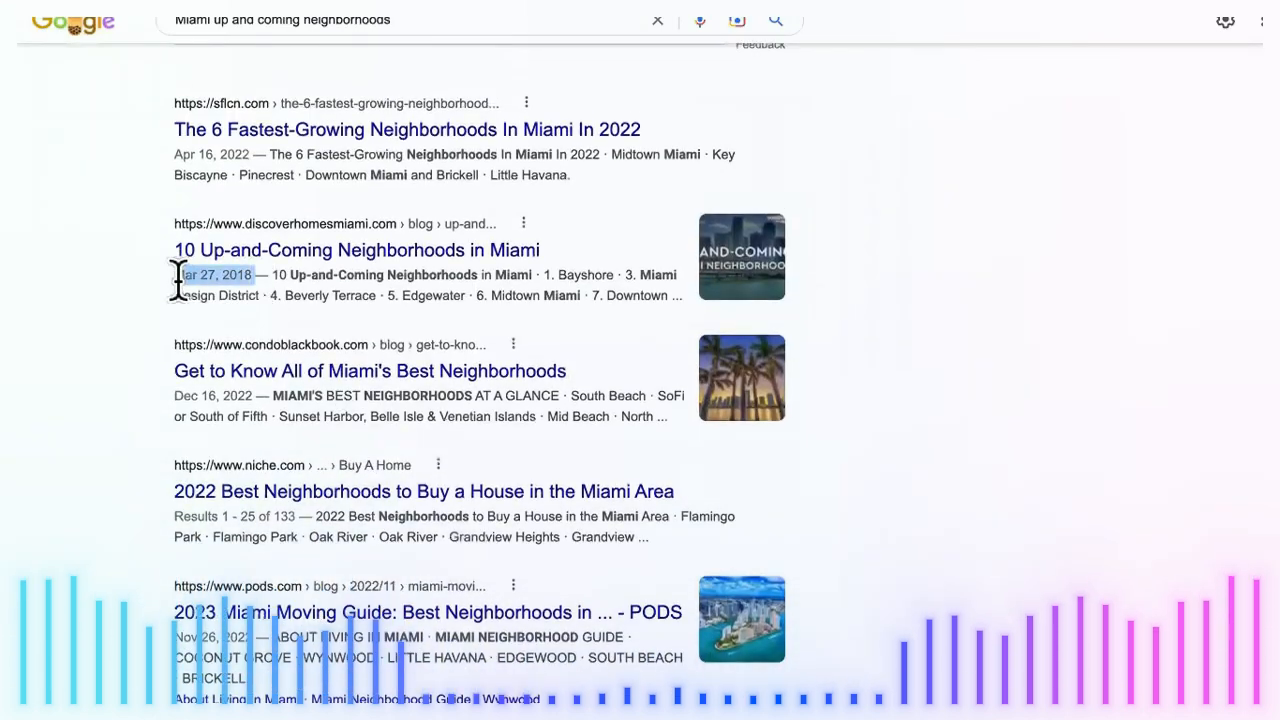
scroll("down", 3)
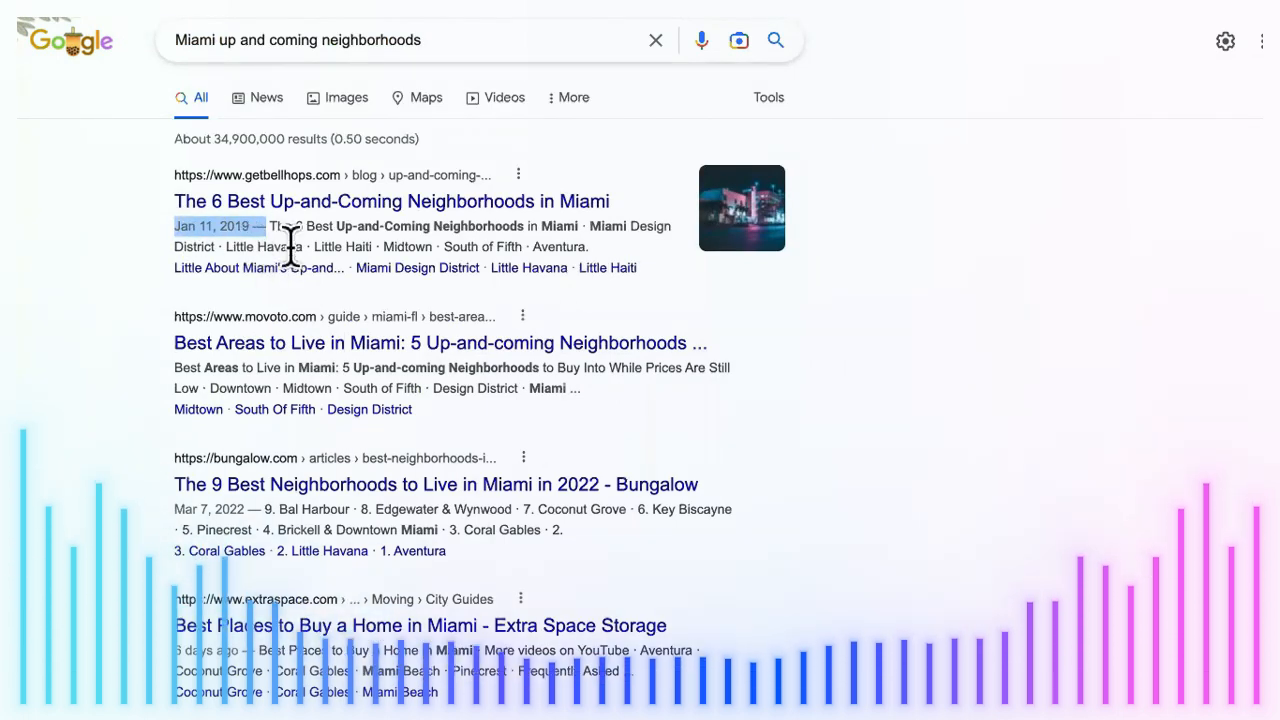
scroll("down", 3)
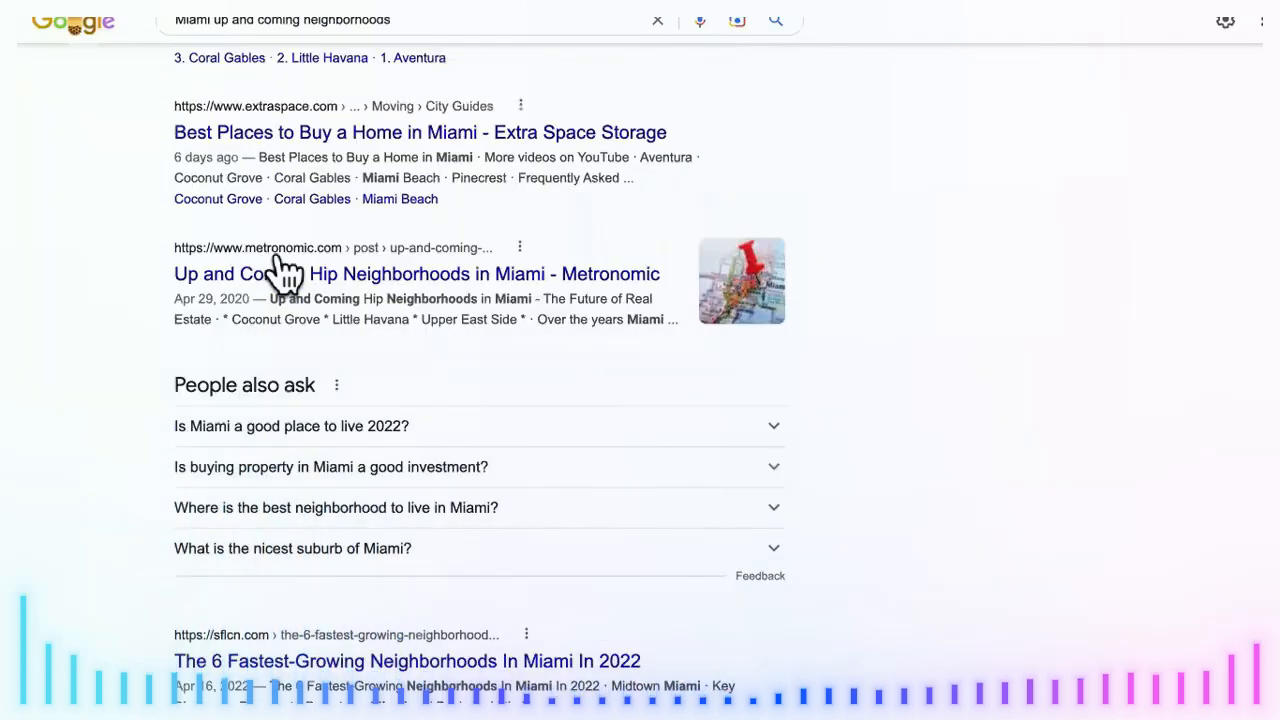
scroll("down", 3)
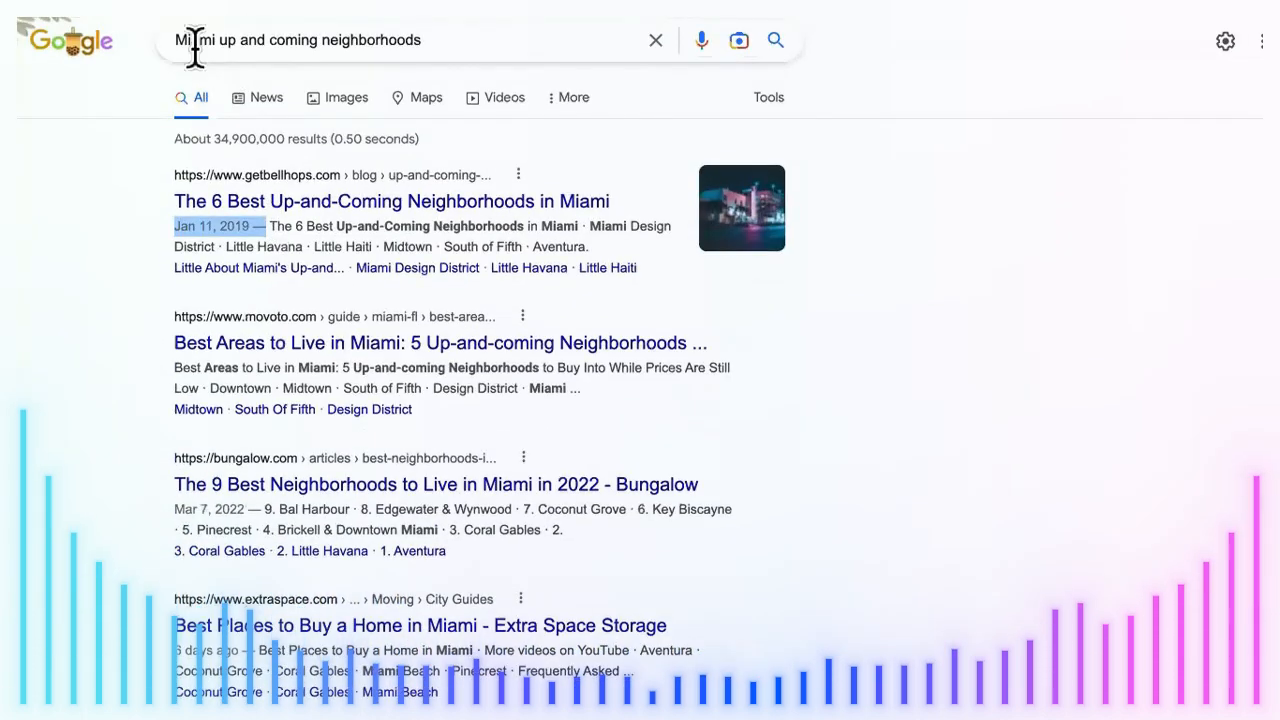
Step: Prefix the Google query with 'allintitle:' to check title competition
type("allintitle:")
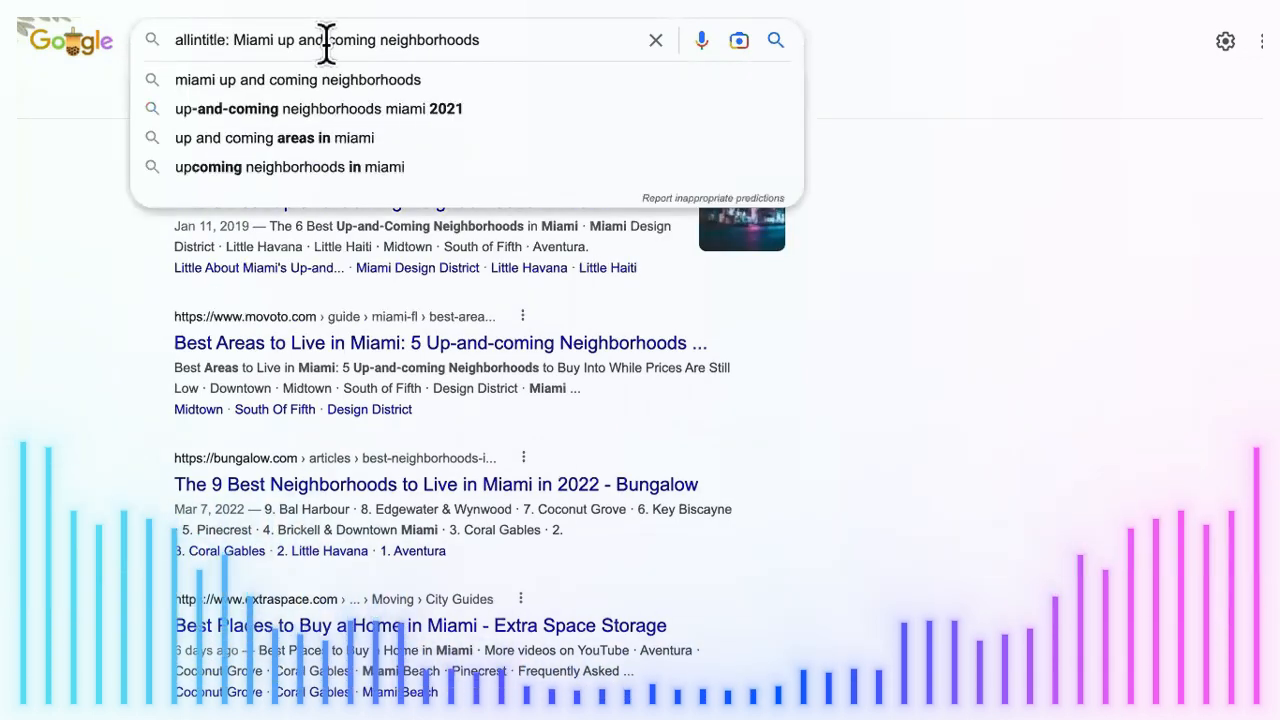
mouse_move(460, 40)
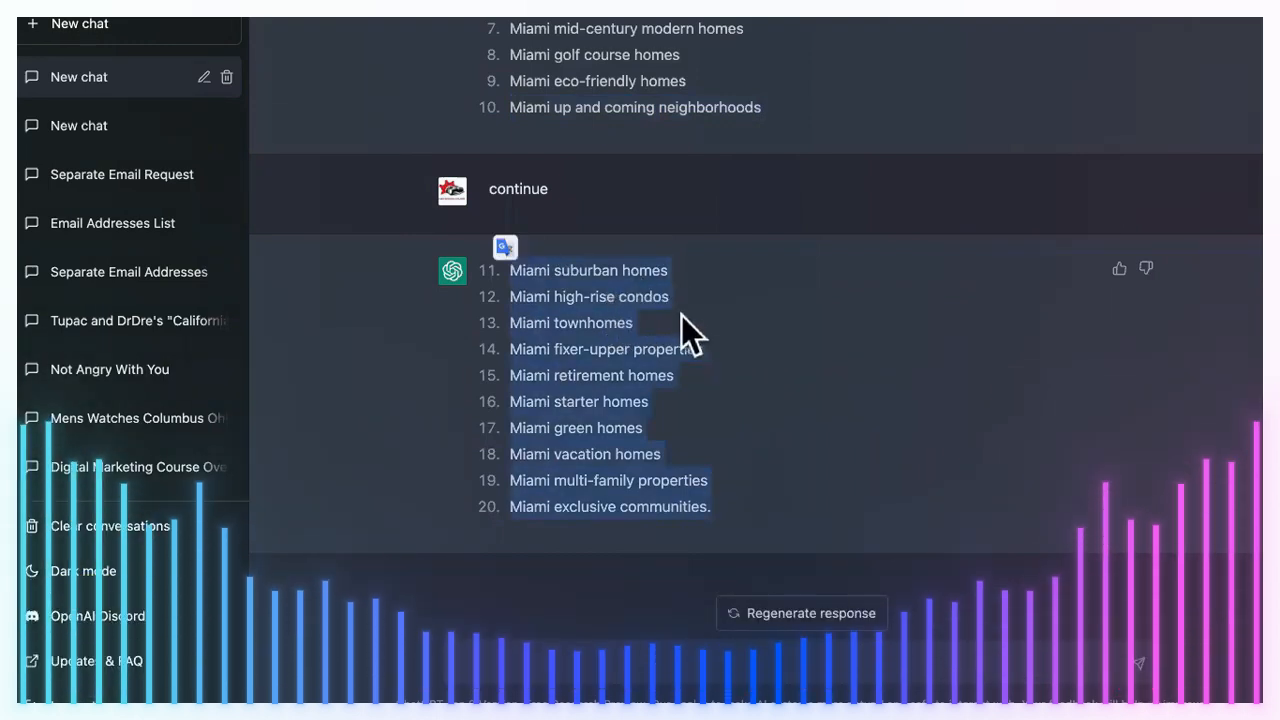
mouse_move(697, 380)
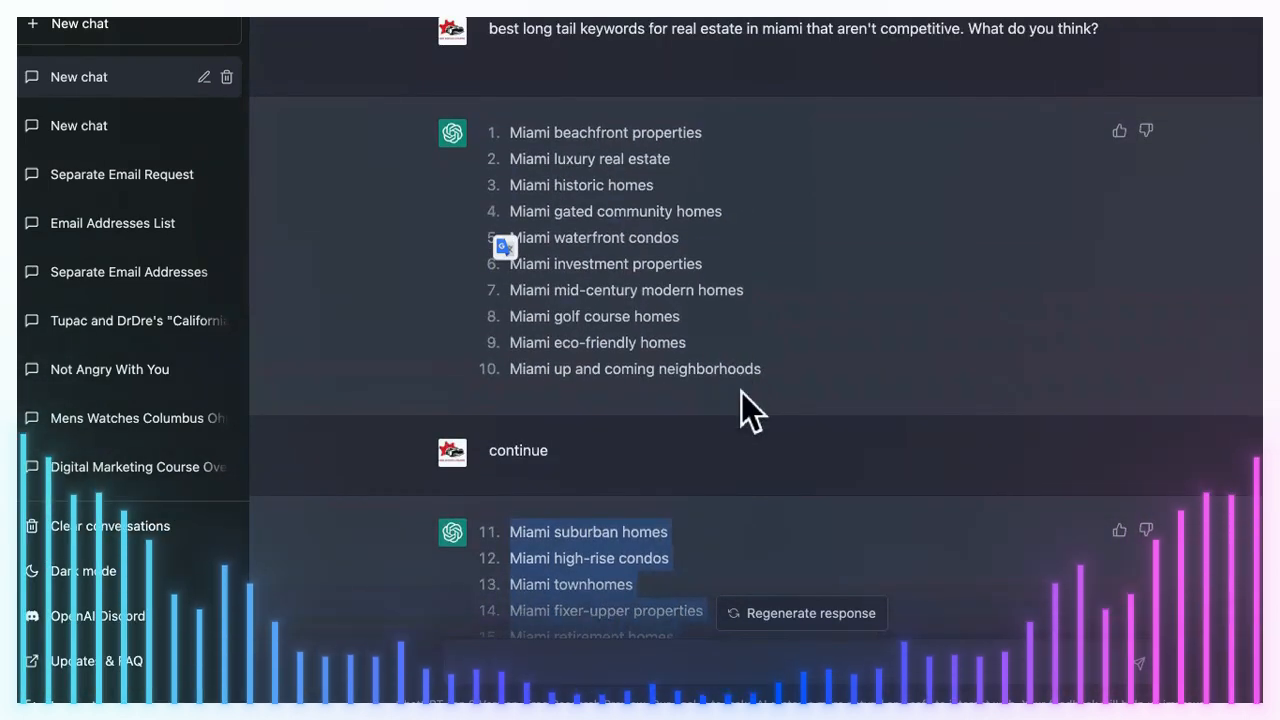
Step: Scroll through ChatGPT's two keyword-list replies of twenty Miami keywords
scroll("down", 3)
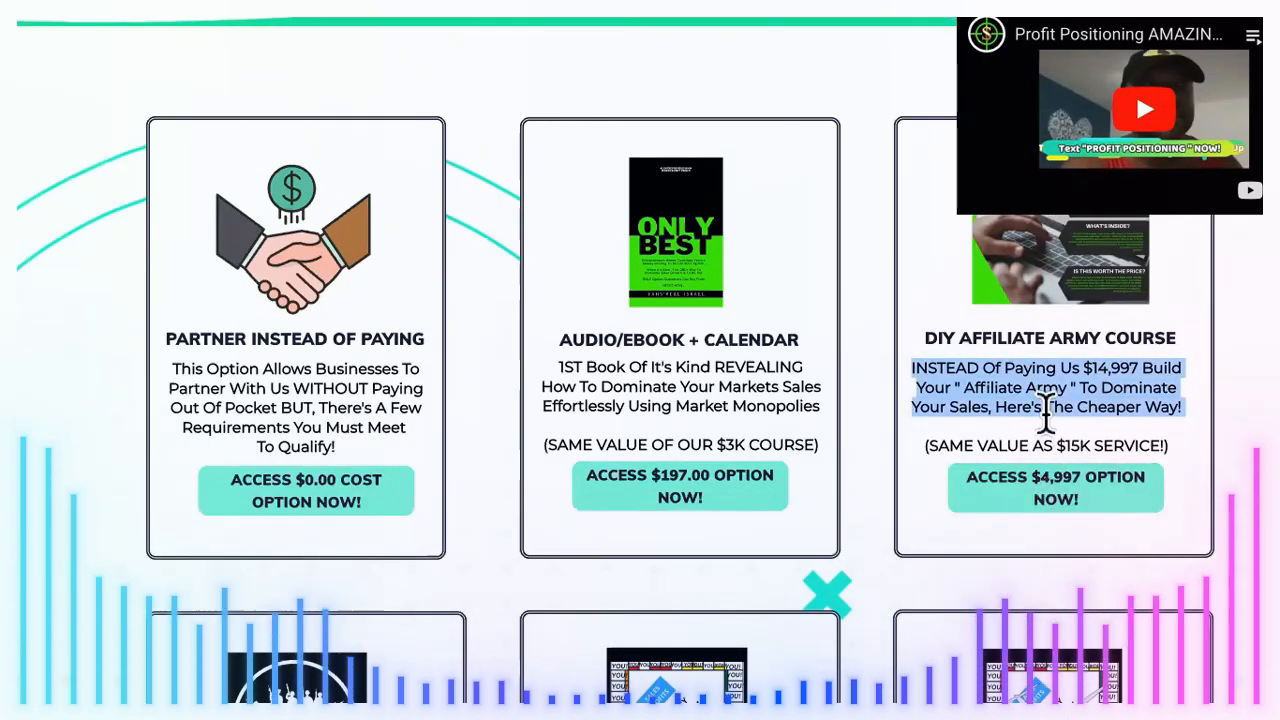
Step: Scroll the Profit Positioning offers page before reaching the Anti Job Affiliate Army home page
scroll("down", 3)
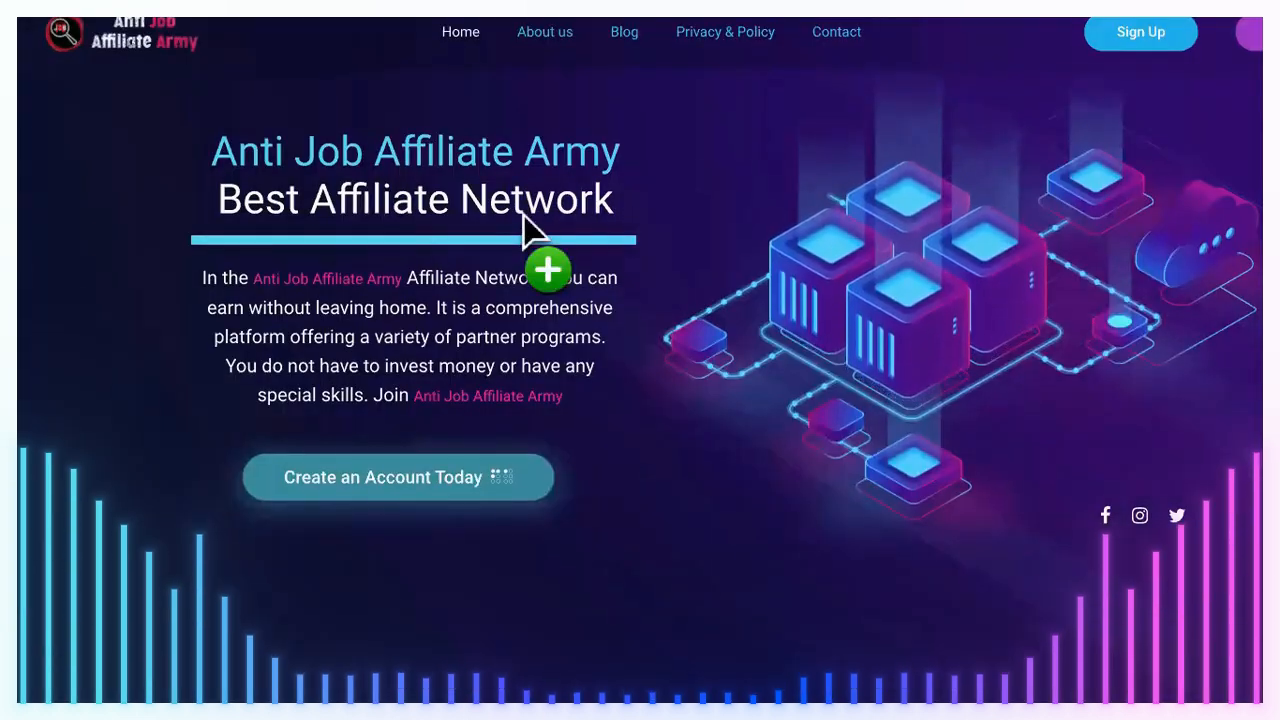
mouse_move(895, 160)
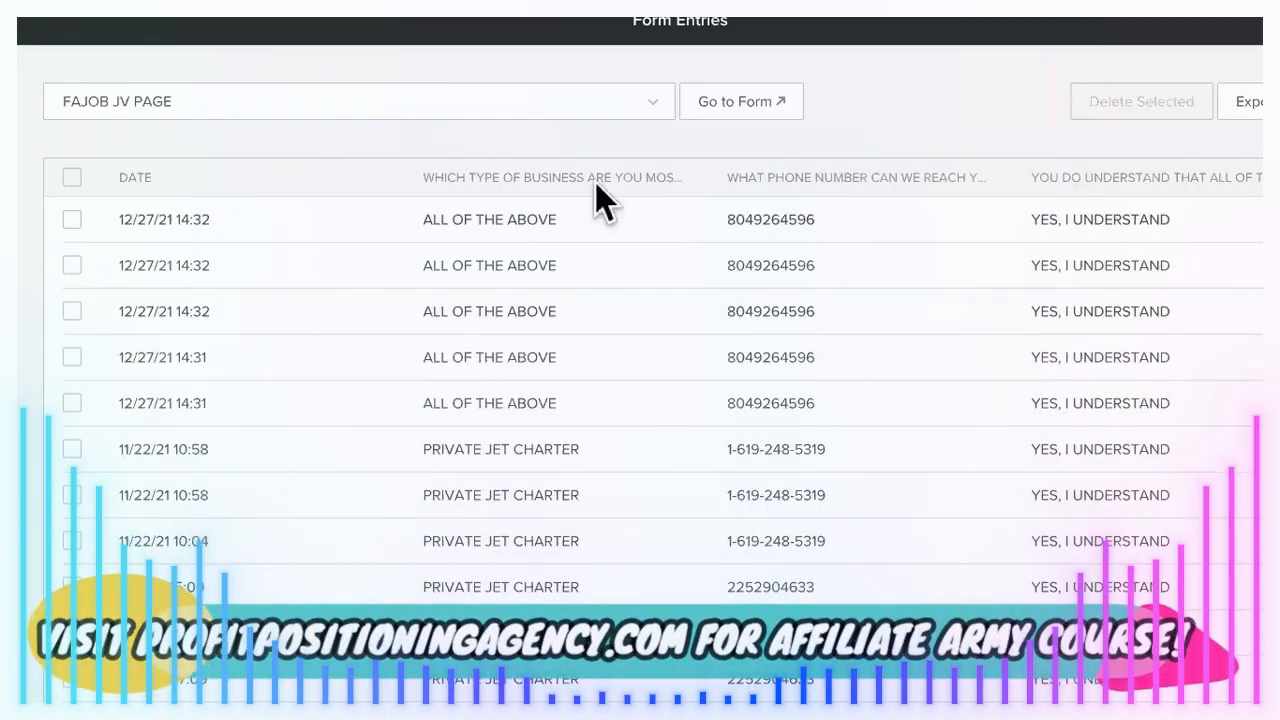
mouse_move(585, 120)
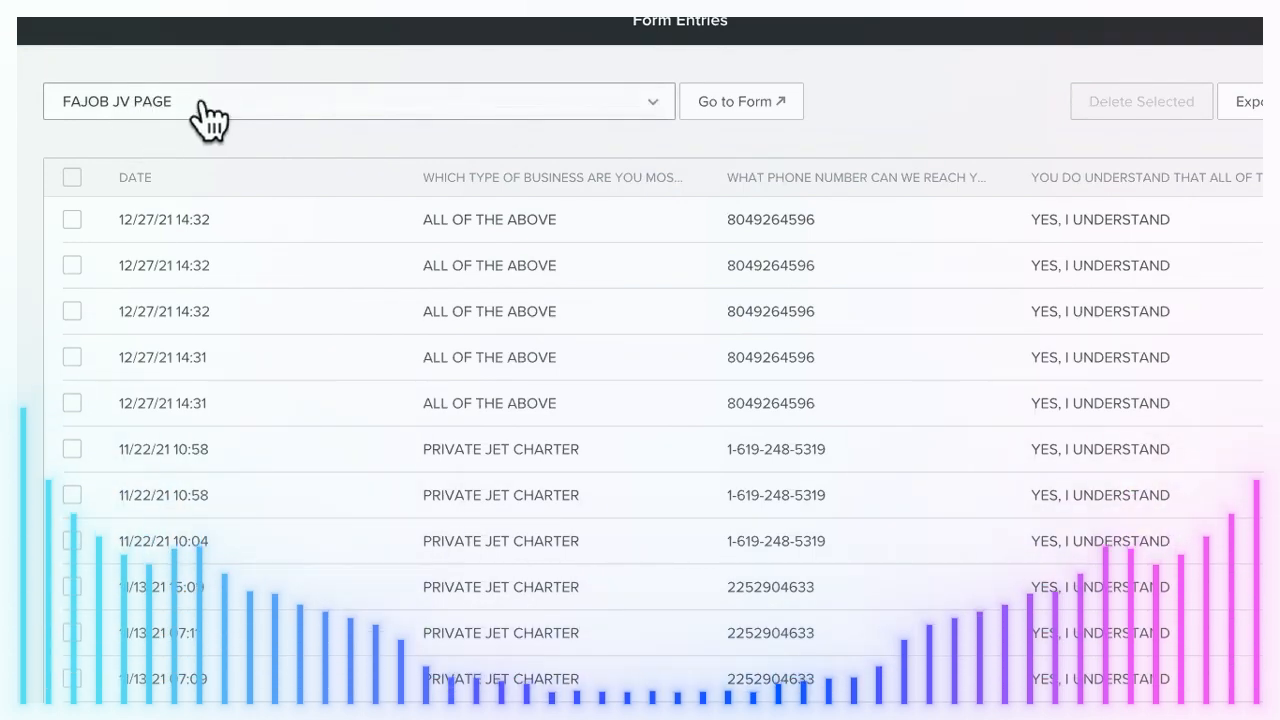
mouse_move(385, 185)
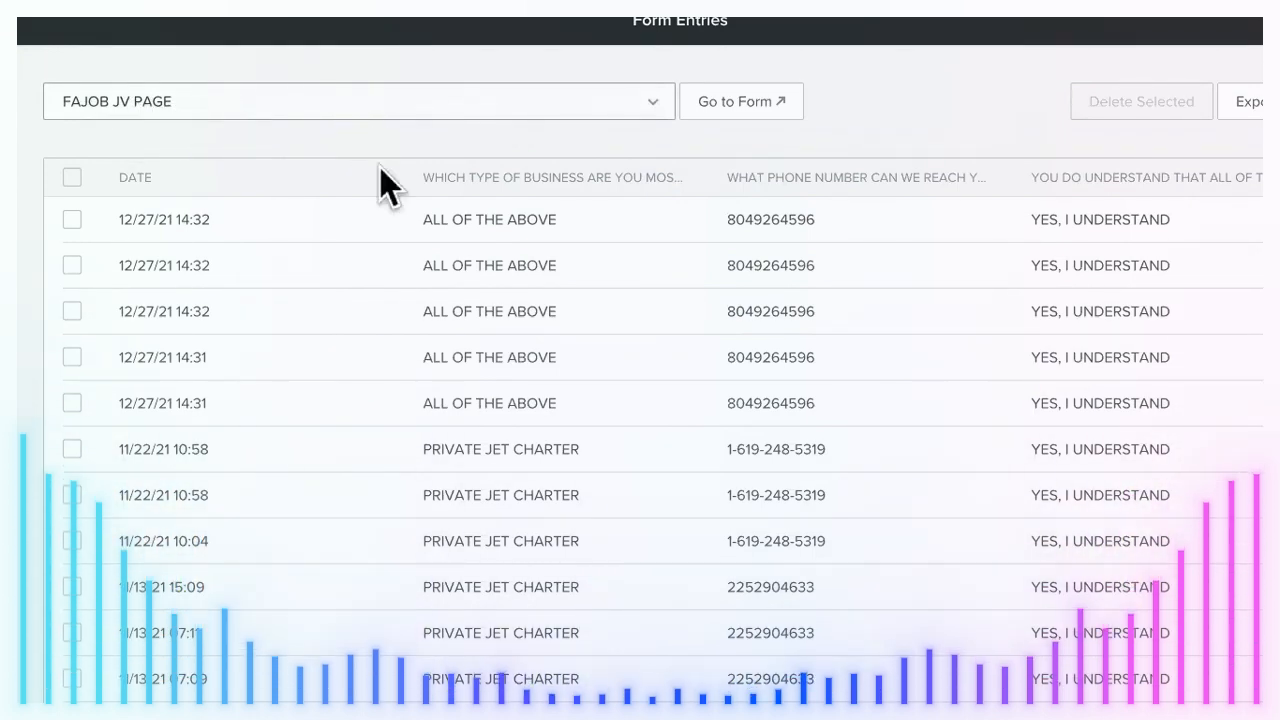
Step: Review form entries for FAJOB JV PAGE, the affiliate application and FAJOB Internship Application
scroll("down", 3)
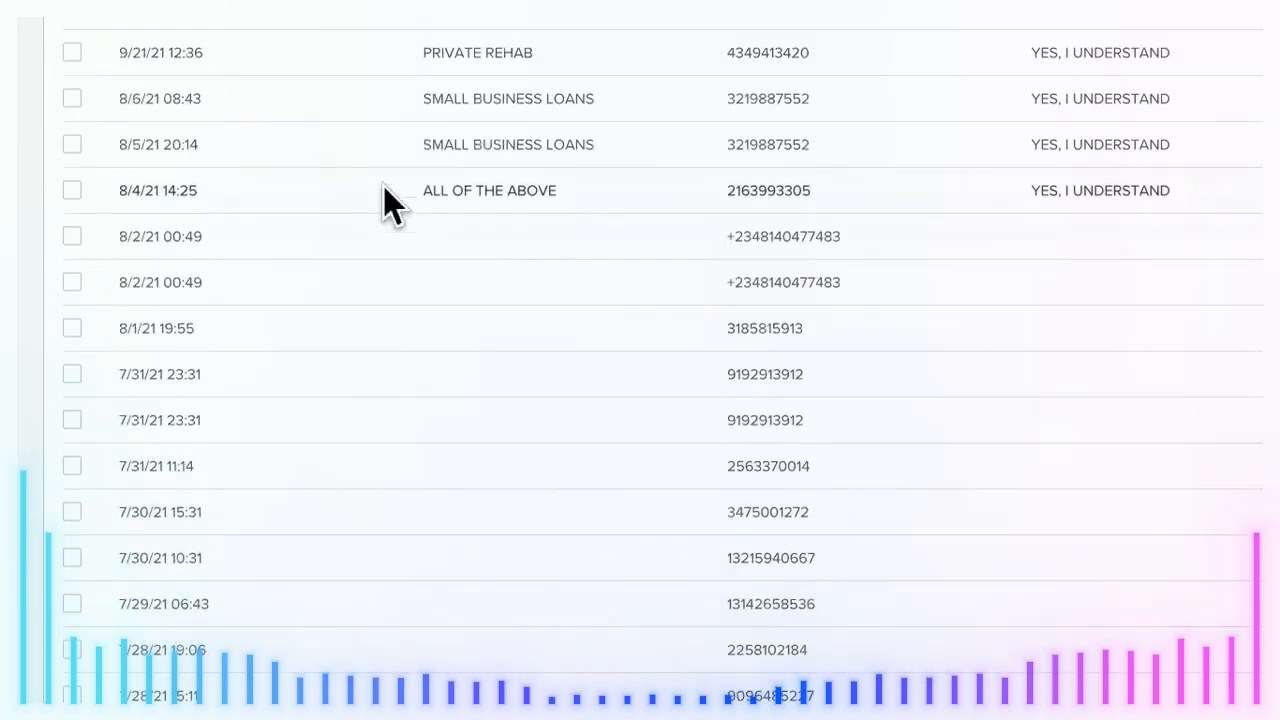
scroll("down", 3)
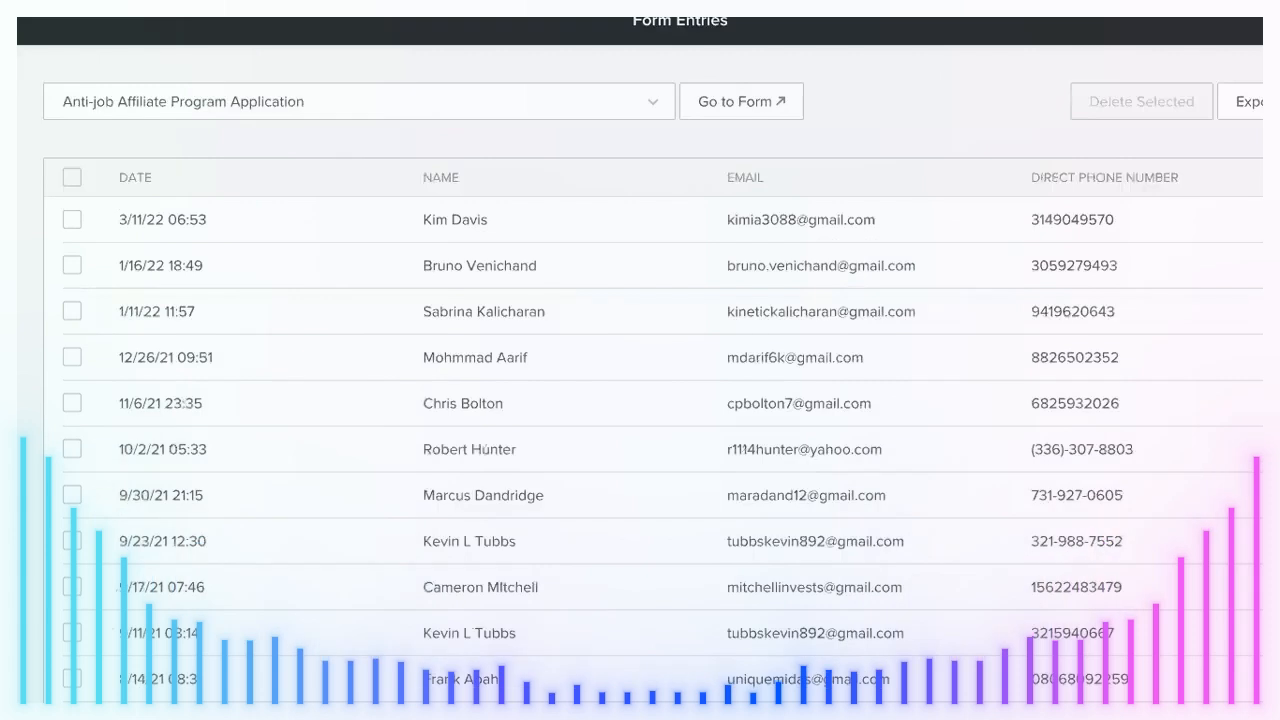
mouse_move(420, 345)
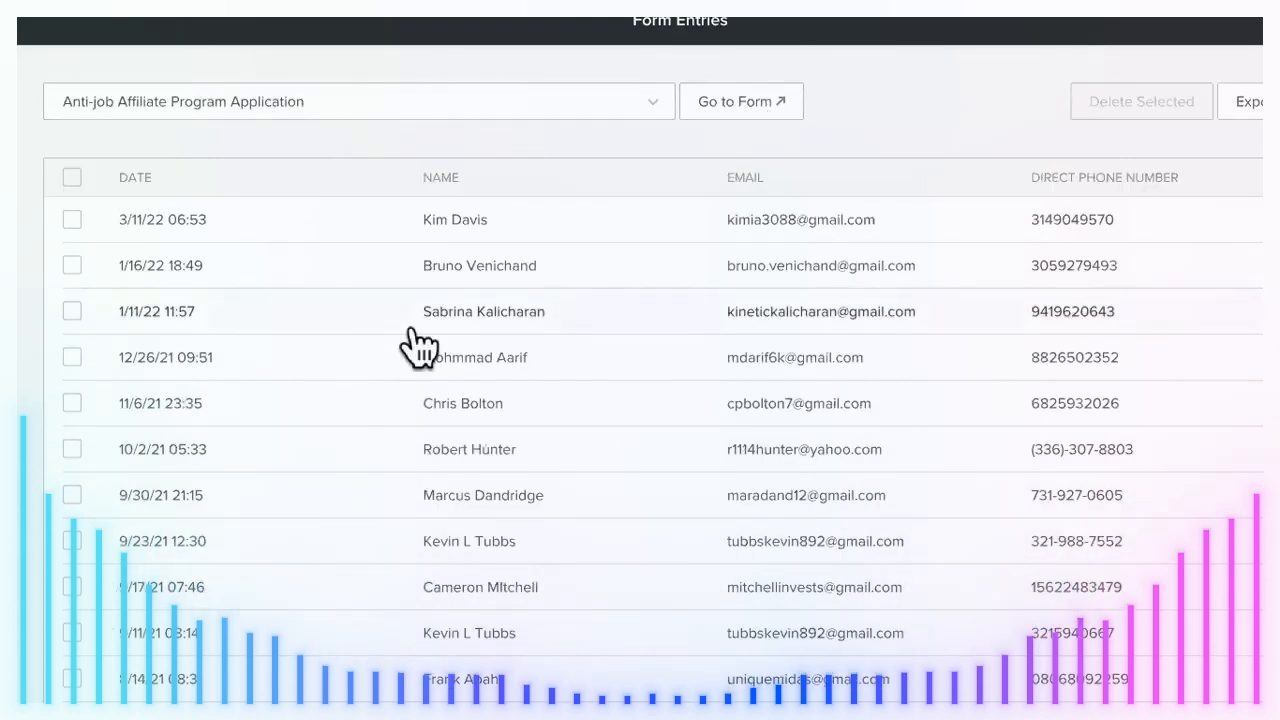
scroll("down", 3)
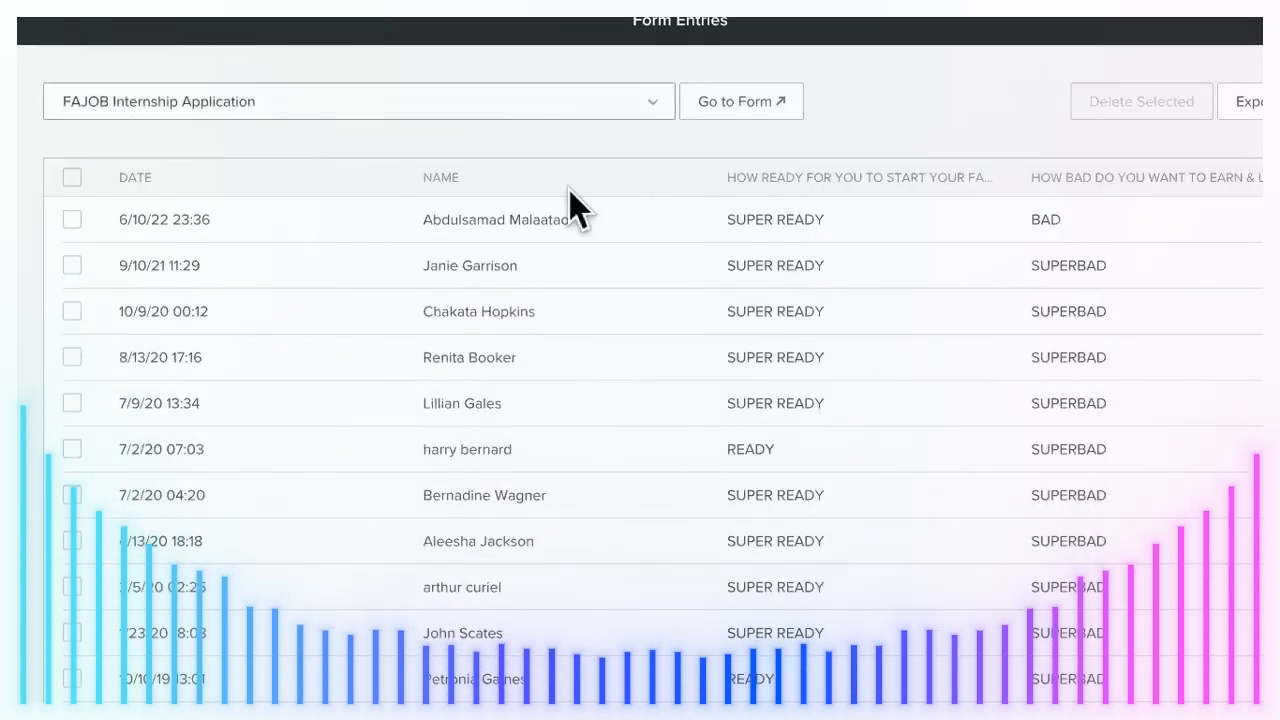
scroll("down", 3)
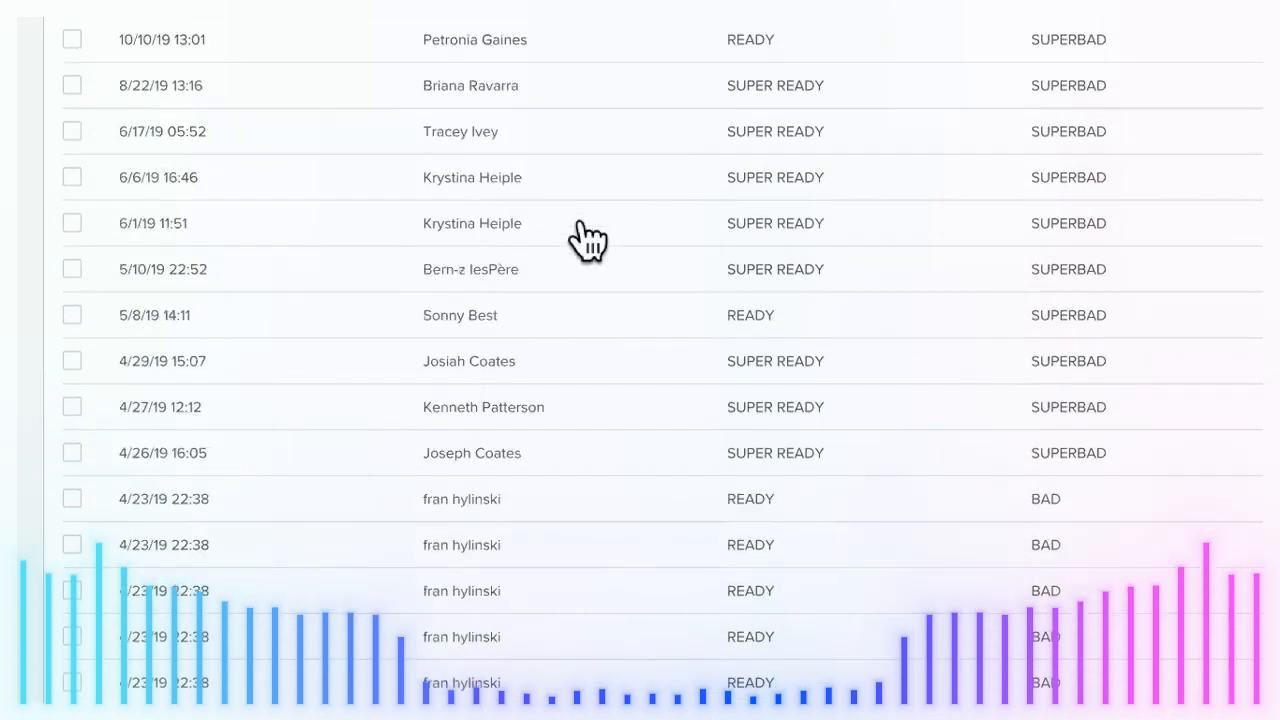
scroll("down", 3)
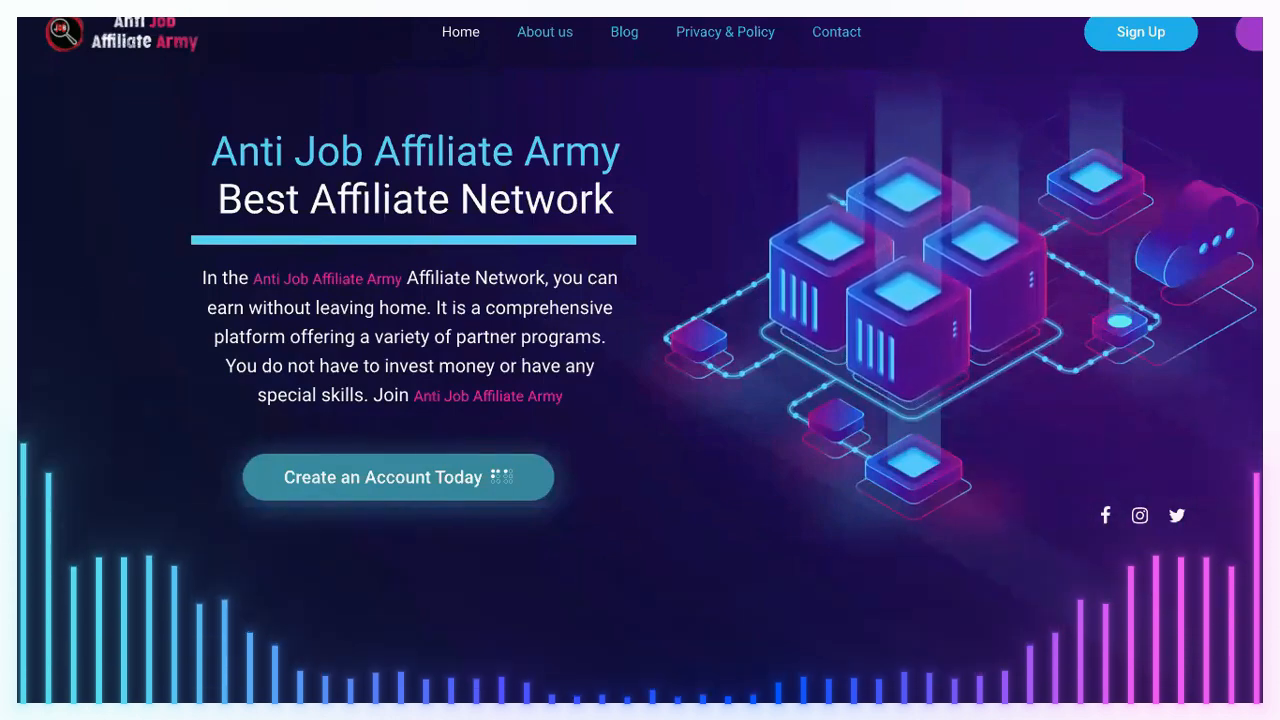
Step: Scroll the Propertease Rentals homepage past Filter by category to Recent listings for sale
scroll("down", 3)
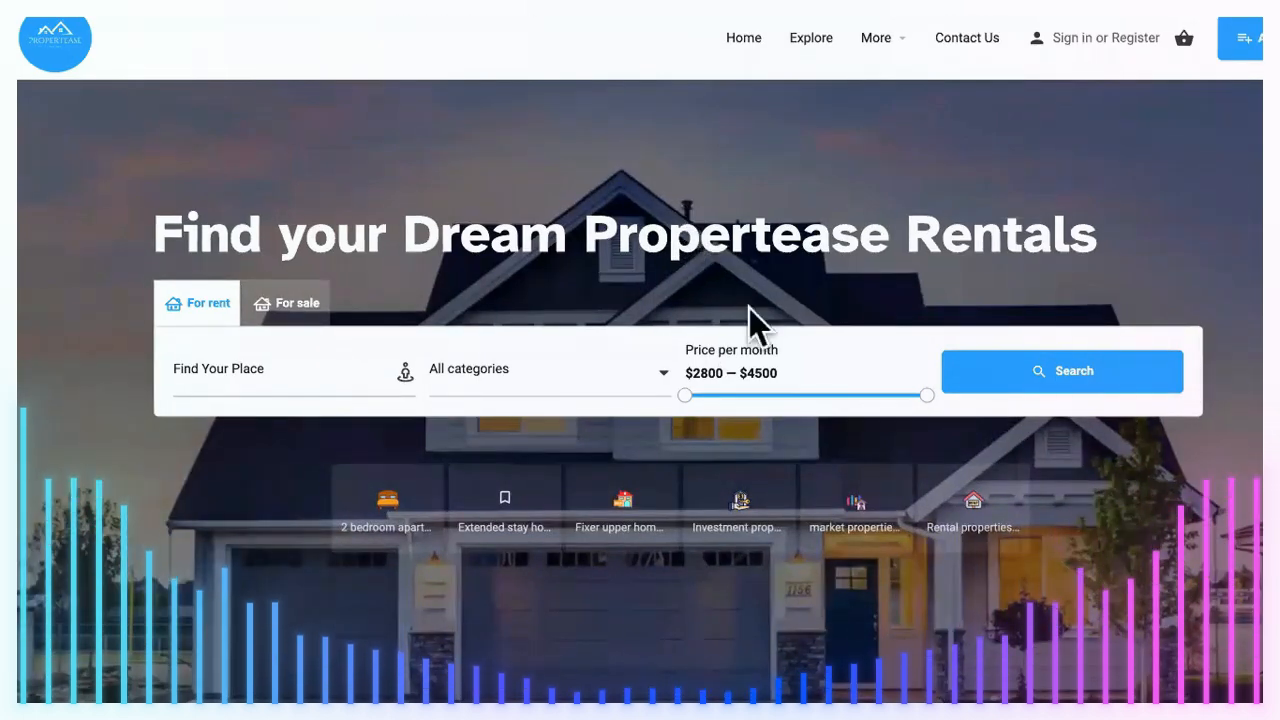
scroll("down", 3)
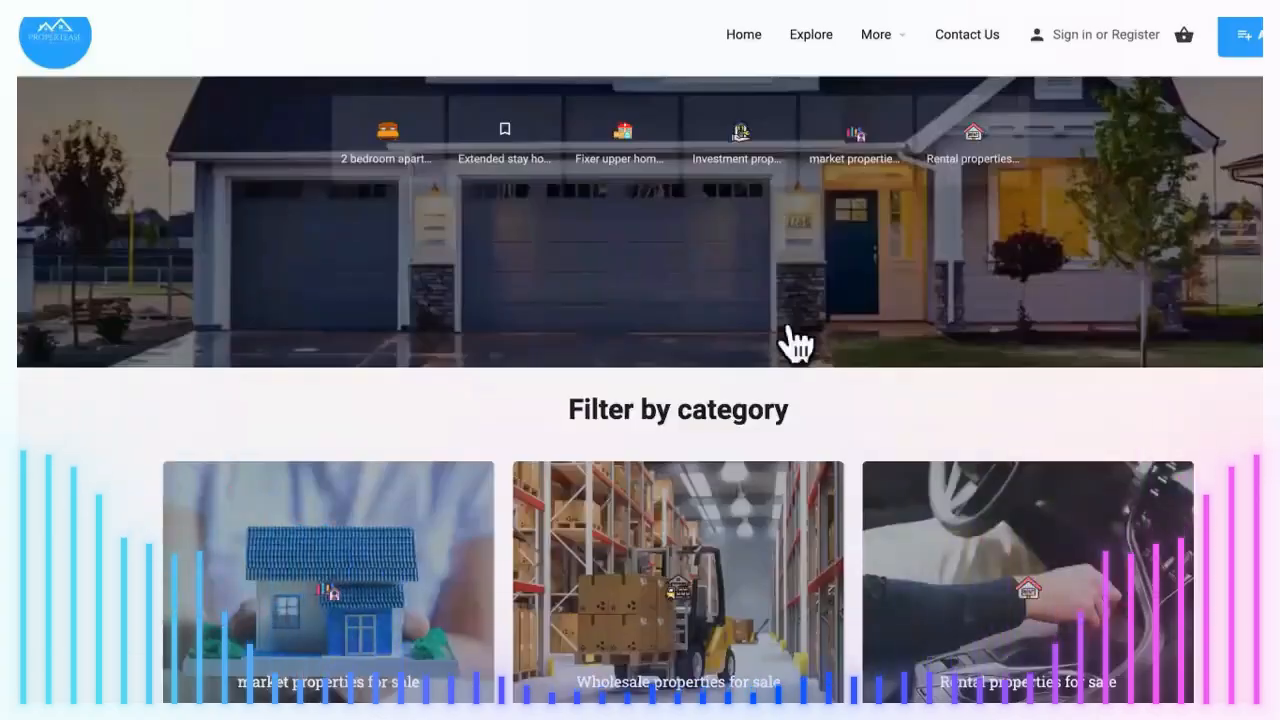
scroll("down", 3)
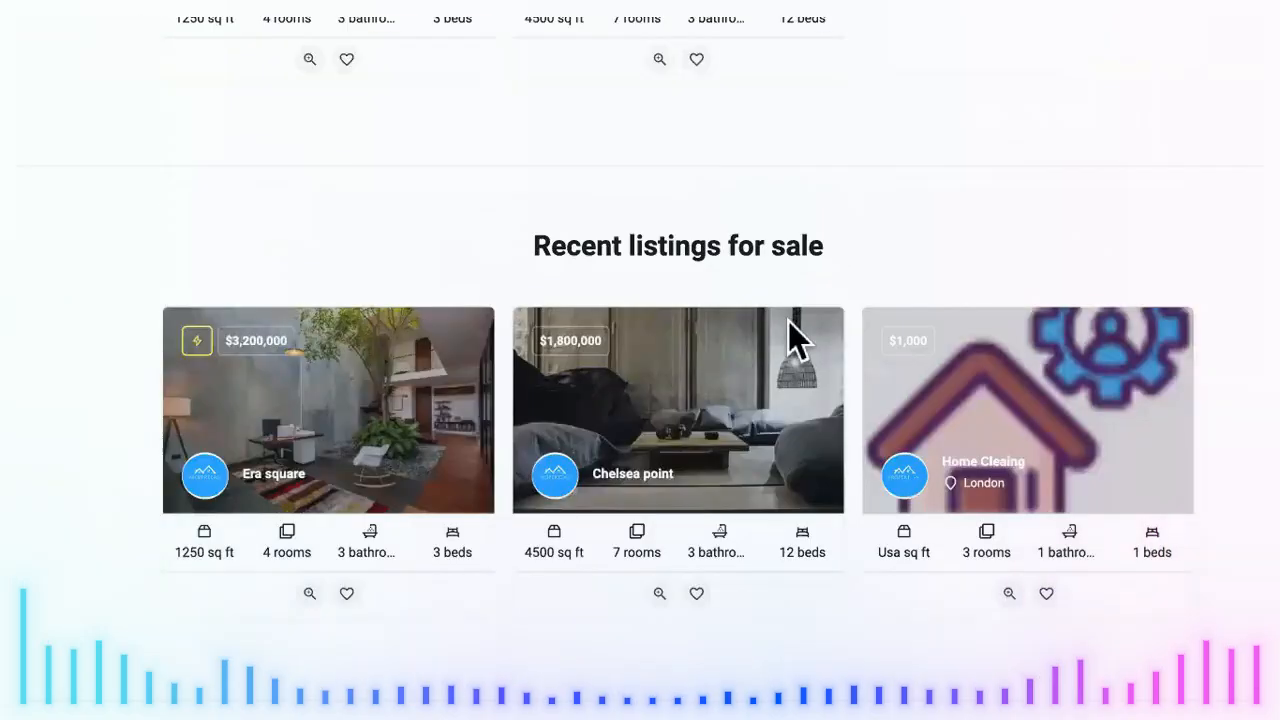
scroll("up", 3)
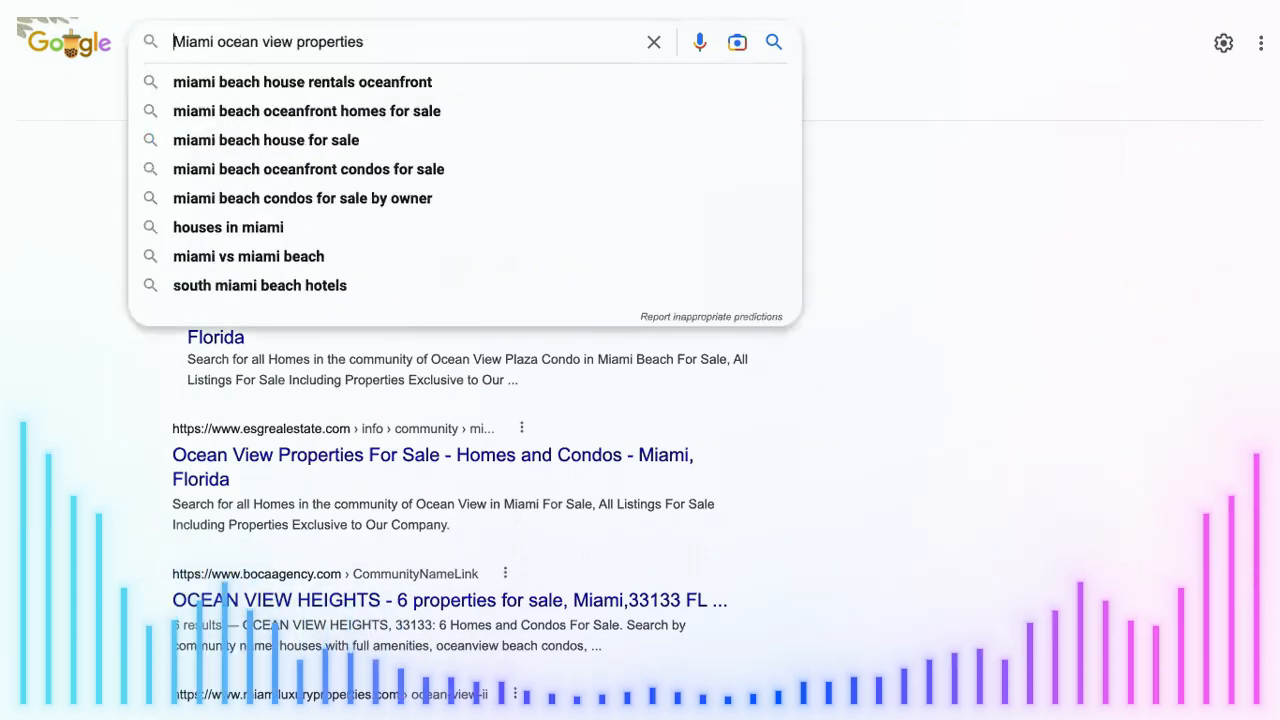
Step: Search Google for 'Miami ocean view properties' and scroll the Zillow and Realtor.com results
key("Enter")
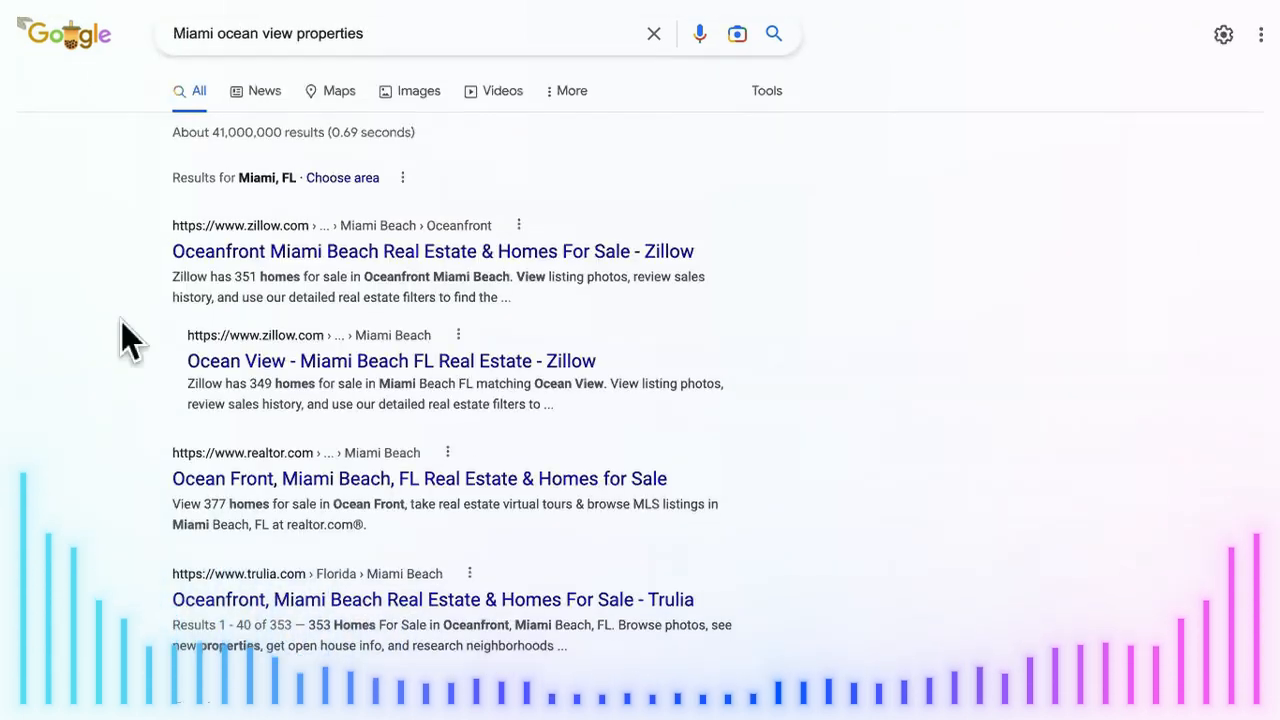
scroll("down", 3)
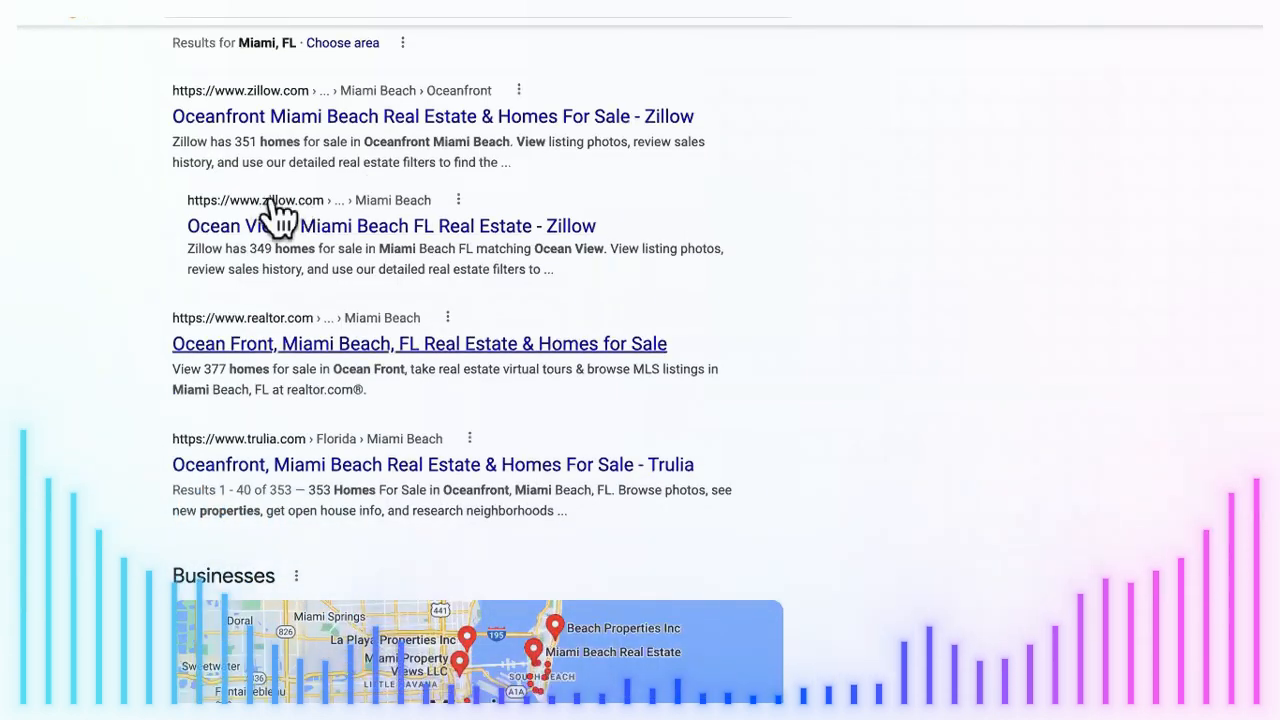
scroll("down", 3)
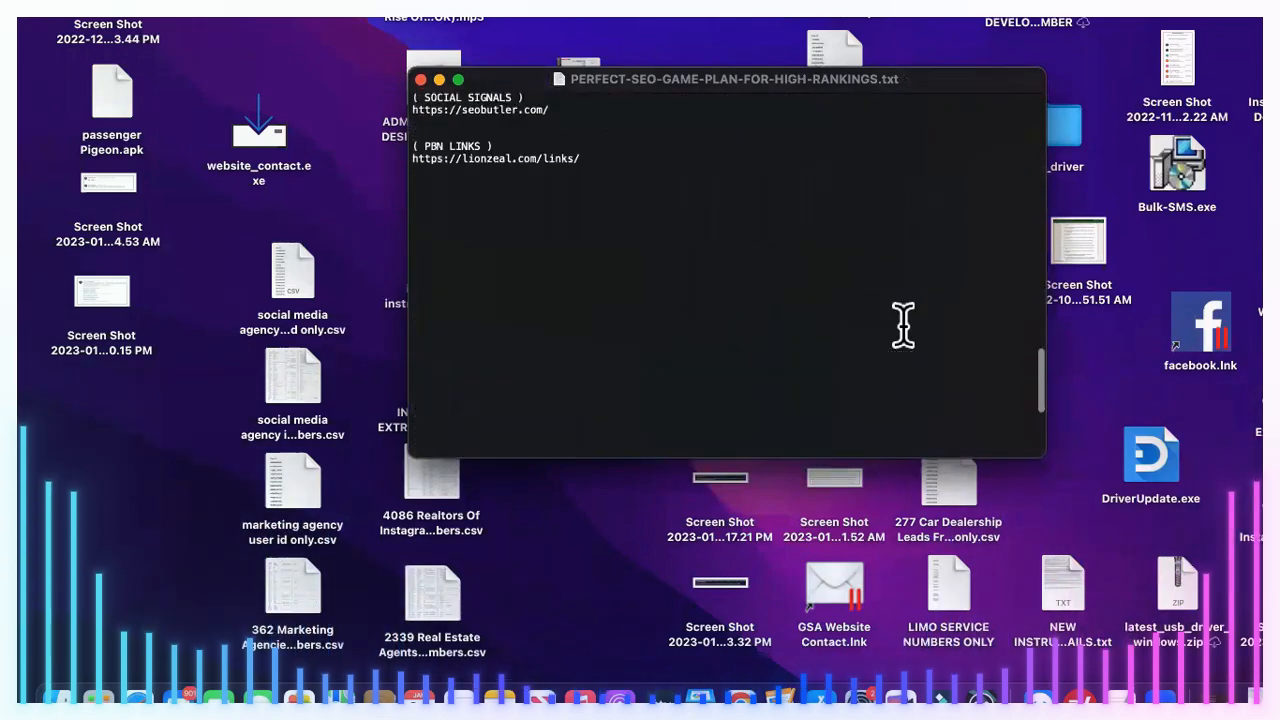
Step: Scroll the SEO game-plan notes to the social signals and PBN links entries
scroll("down", 3)
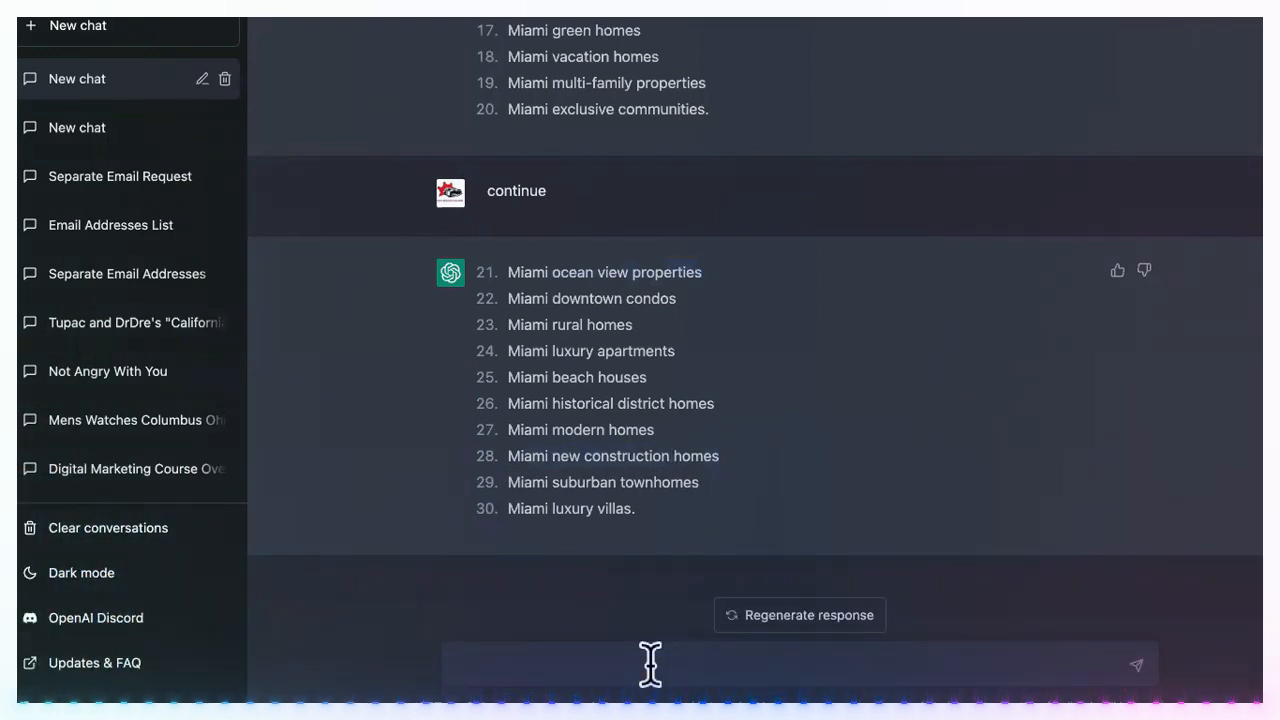
Step: Ask ChatGPT for more Miami real estate keywords organized by zip code
type("more keywords by")
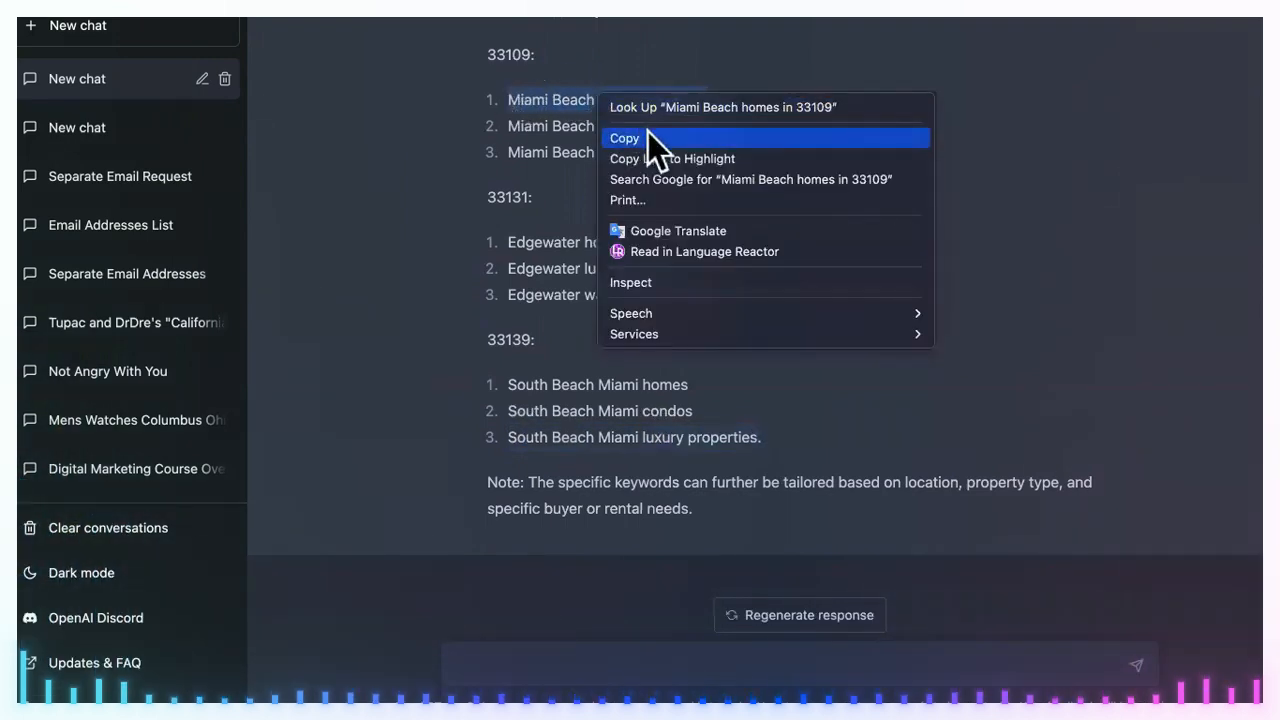
Step: Search Google for 'Miami Beach homes in 33109', which shows about 291,000 results
left_click(751, 179)
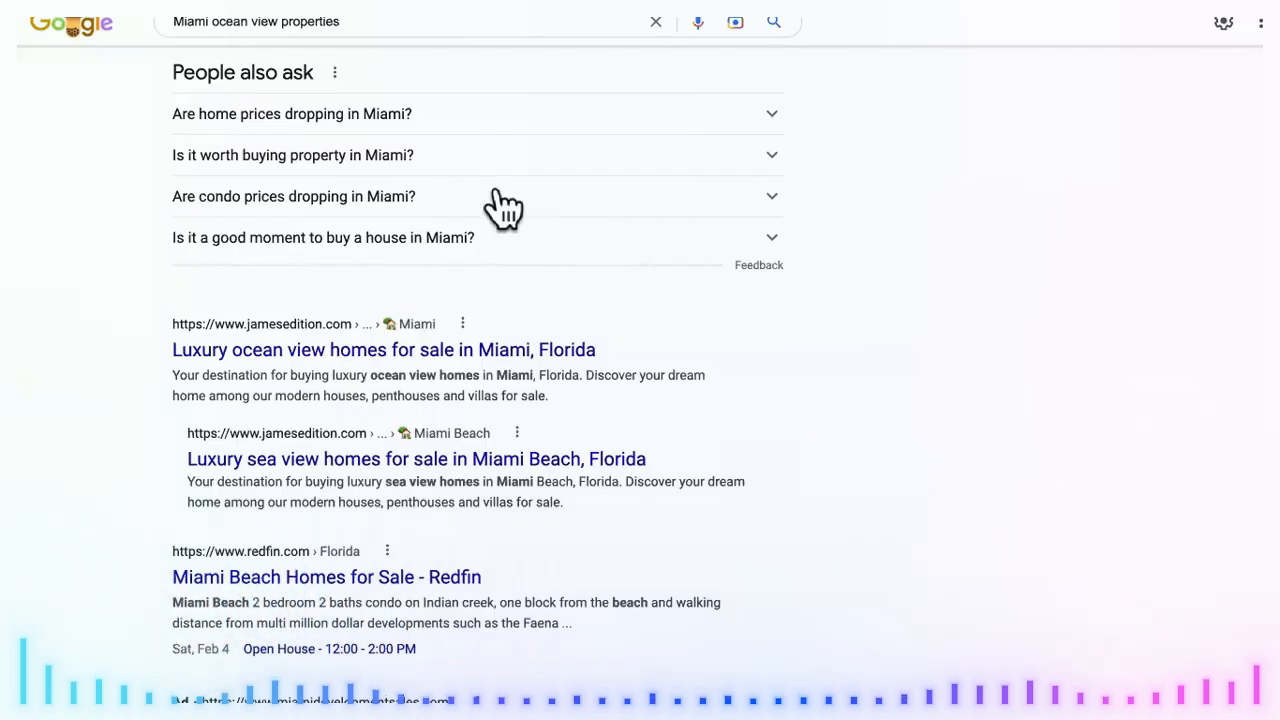
type("Miami Beach homes in 33109")
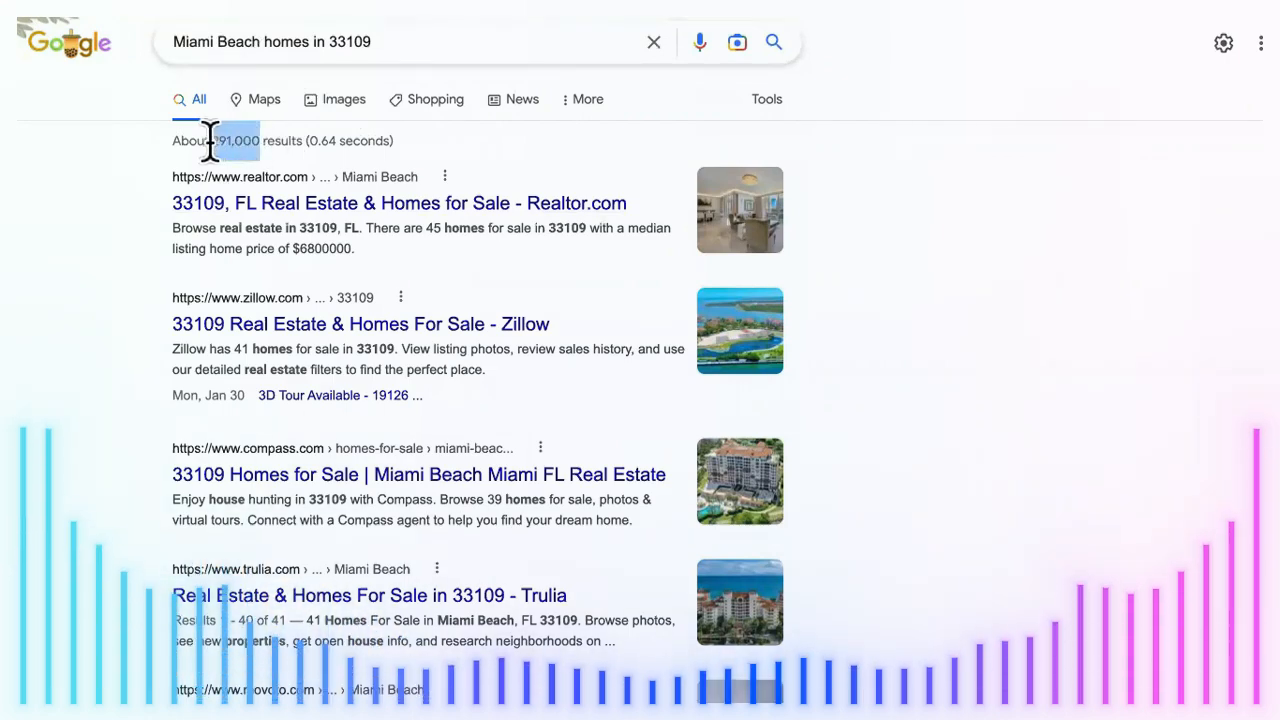
scroll("down", 3)
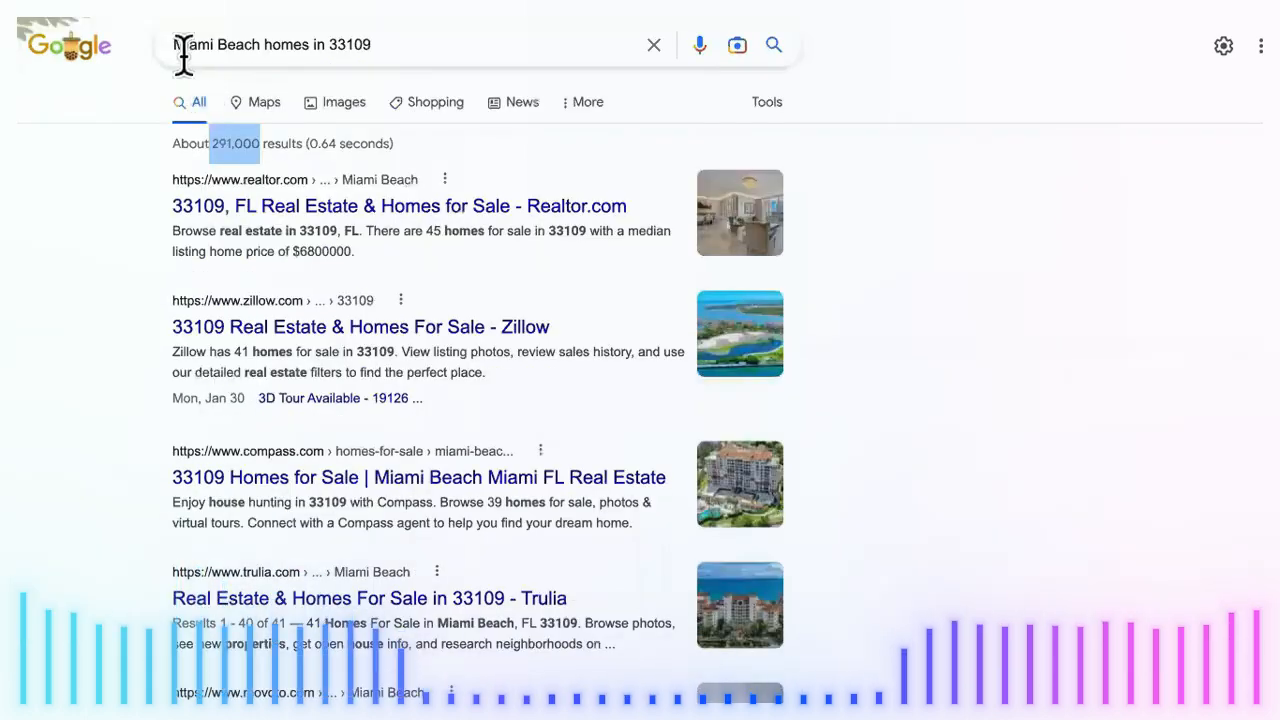
Step: Try the query with allintitle:, then go back and open the Realtor.com 33109 listings
type("allintitle:")
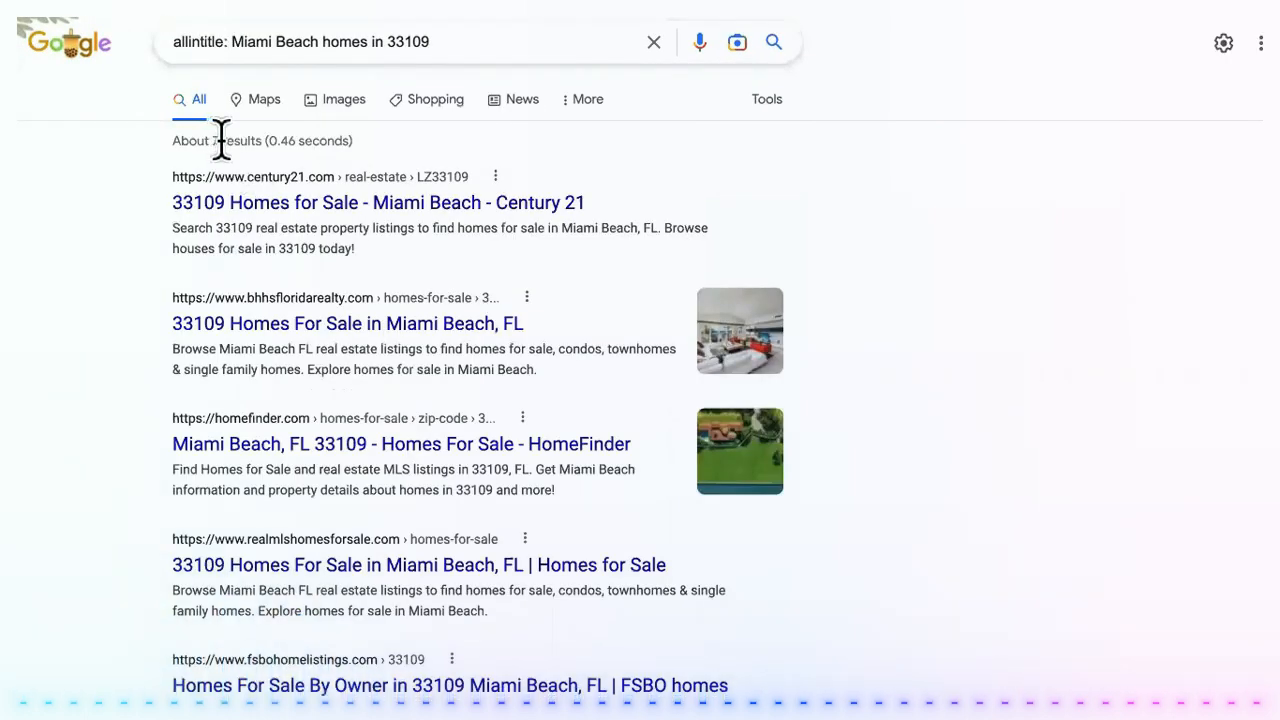
left_click(400, 41)
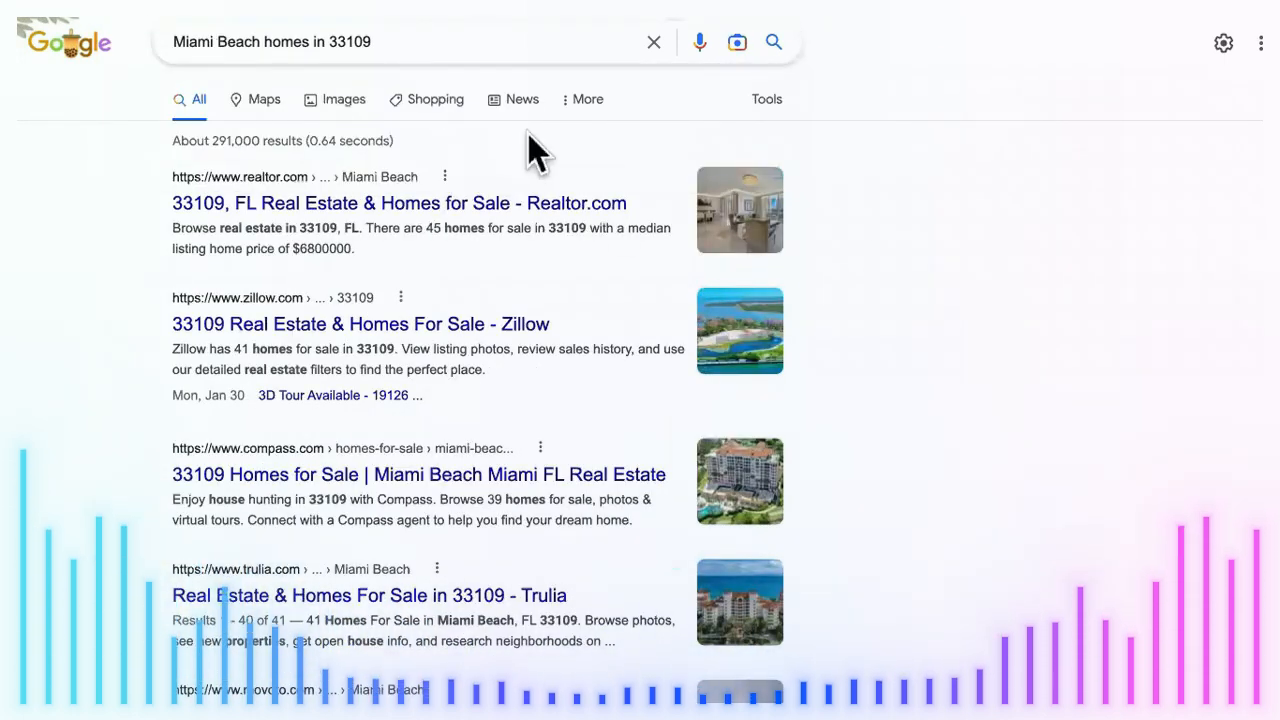
mouse_move(440, 210)
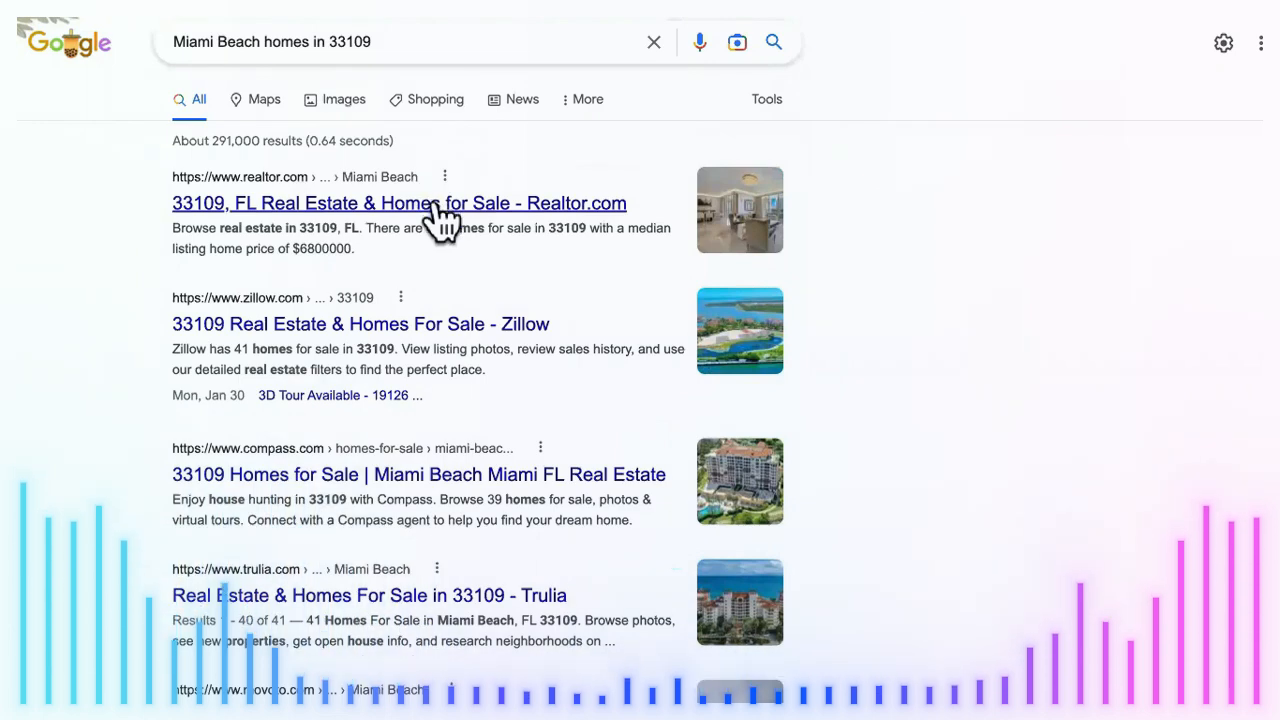
mouse_move(440, 225)
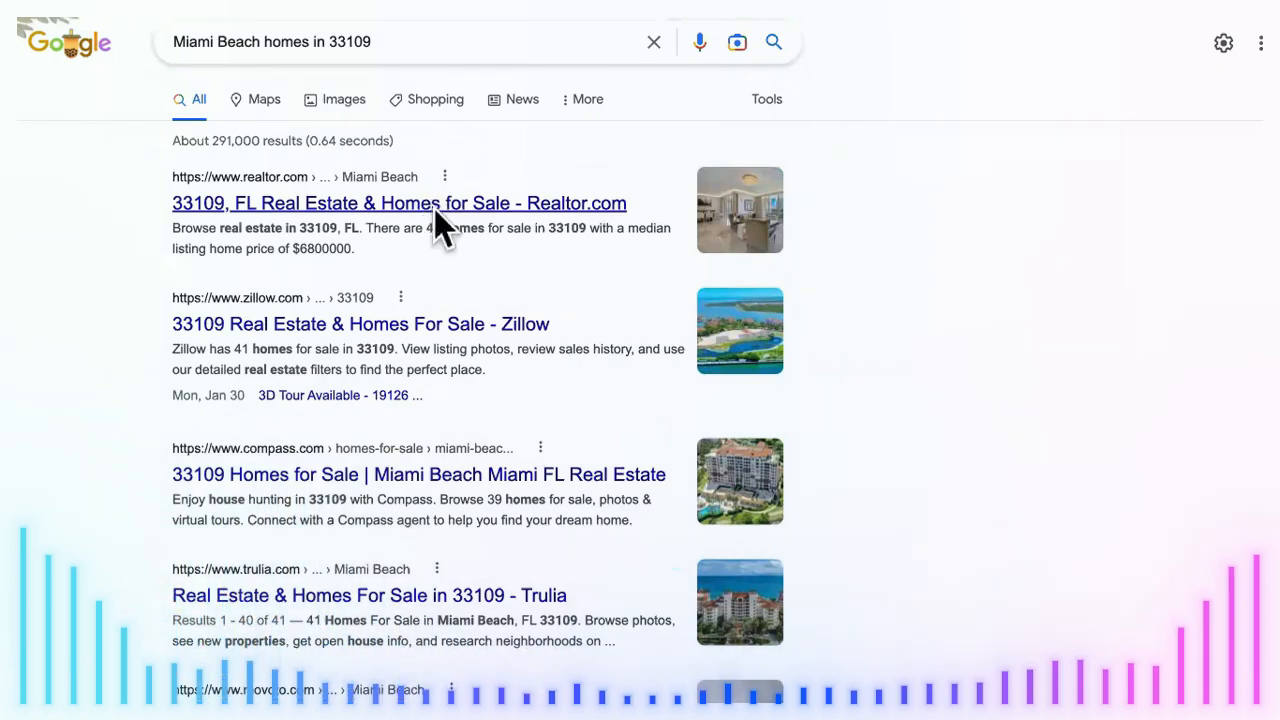
left_click(398, 203)
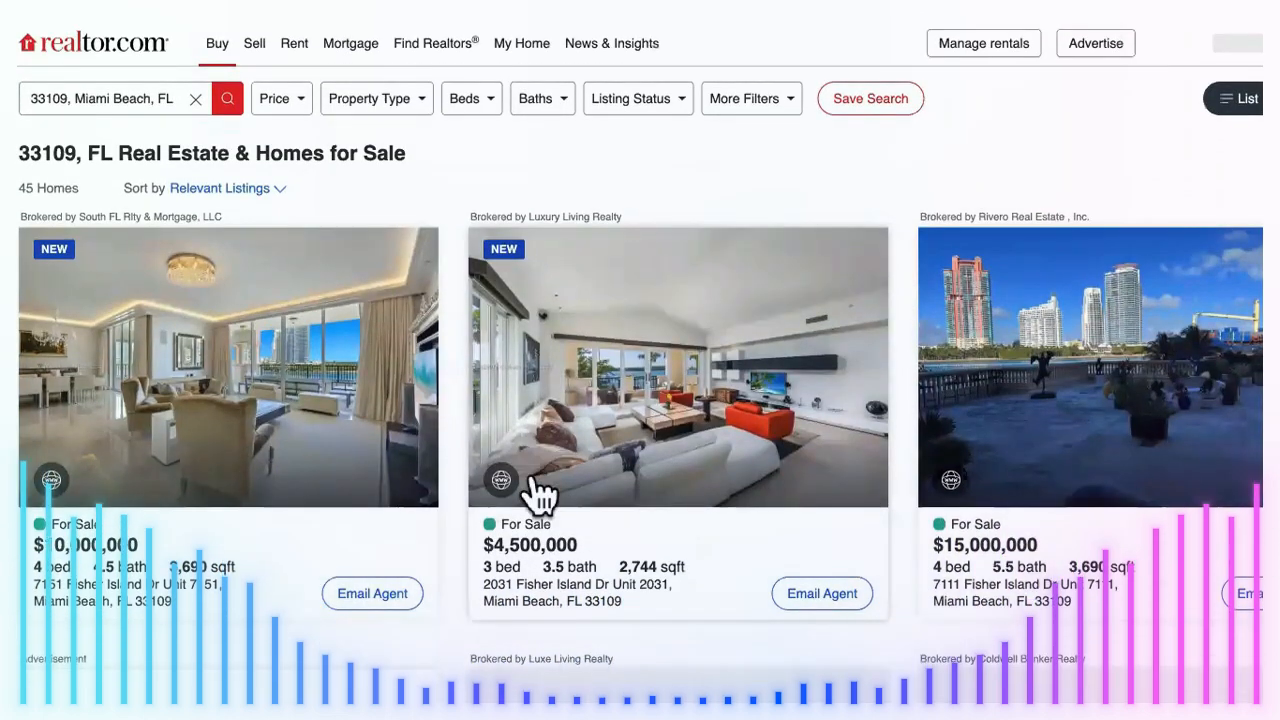
Step: Open the $10,000,000 7151 Fisher Island Dr condo listing and scroll to its property details
scroll("down", 3)
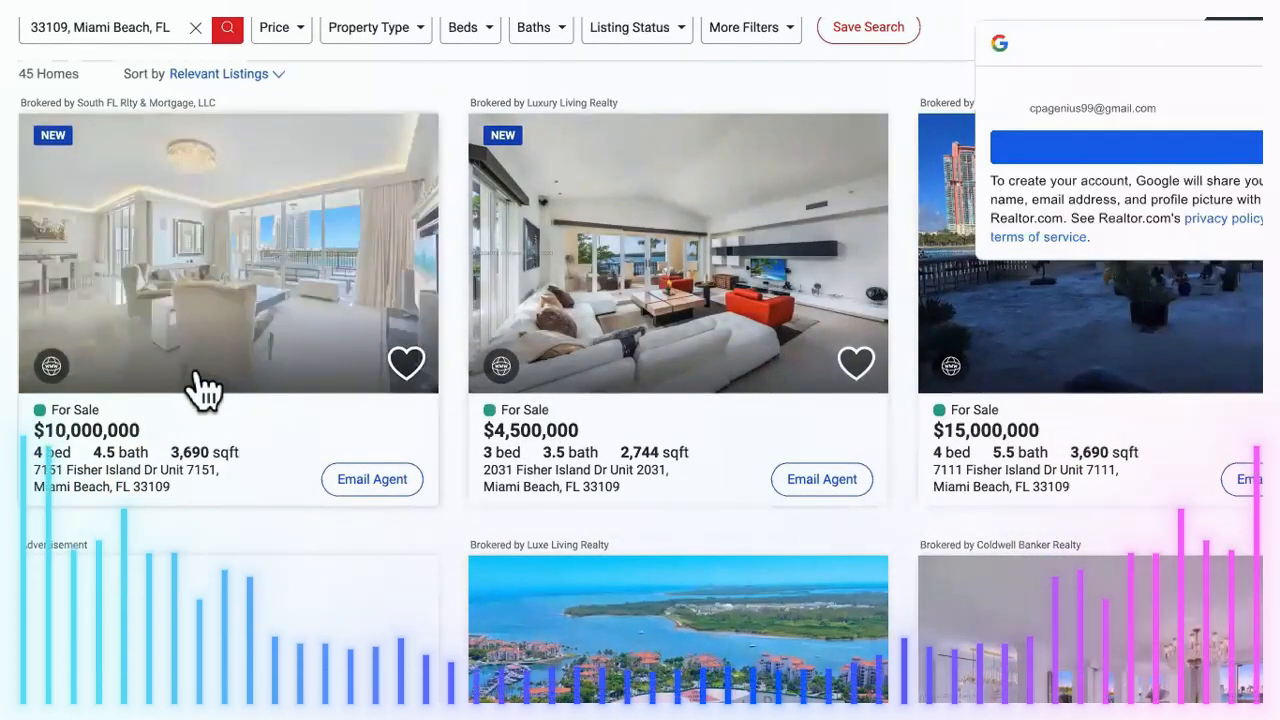
left_click(228, 252)
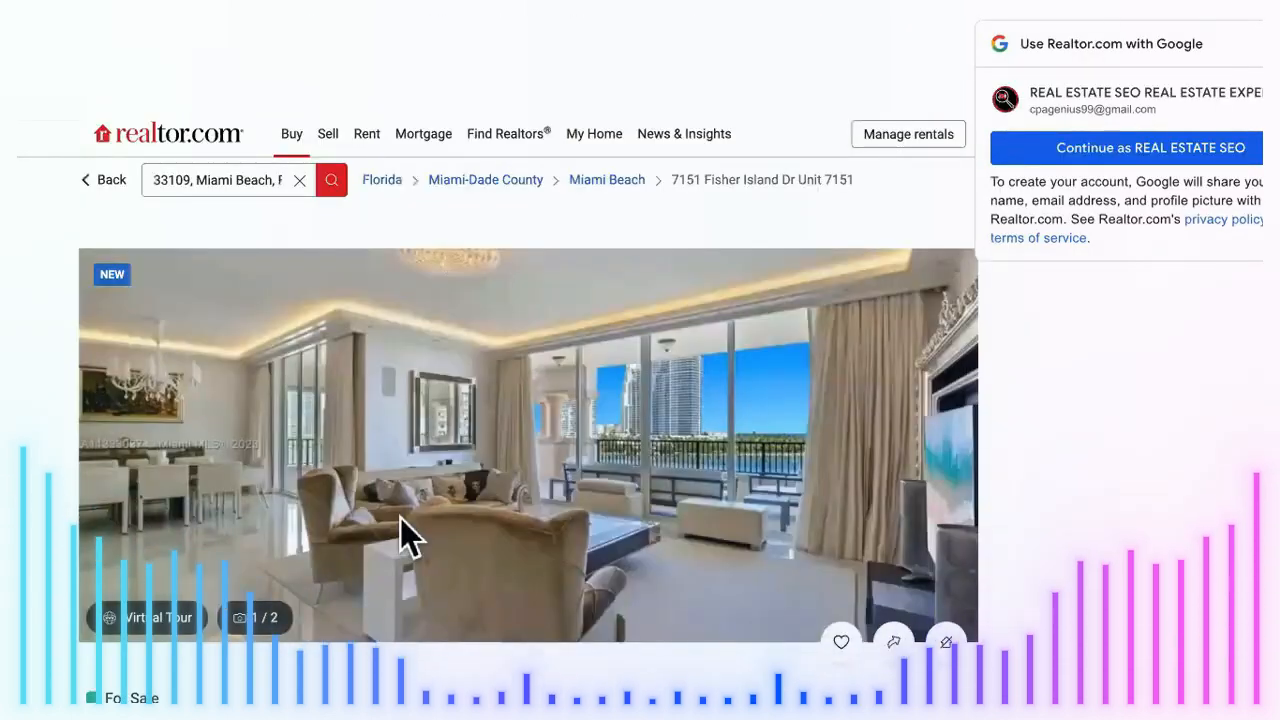
scroll("down", 3)
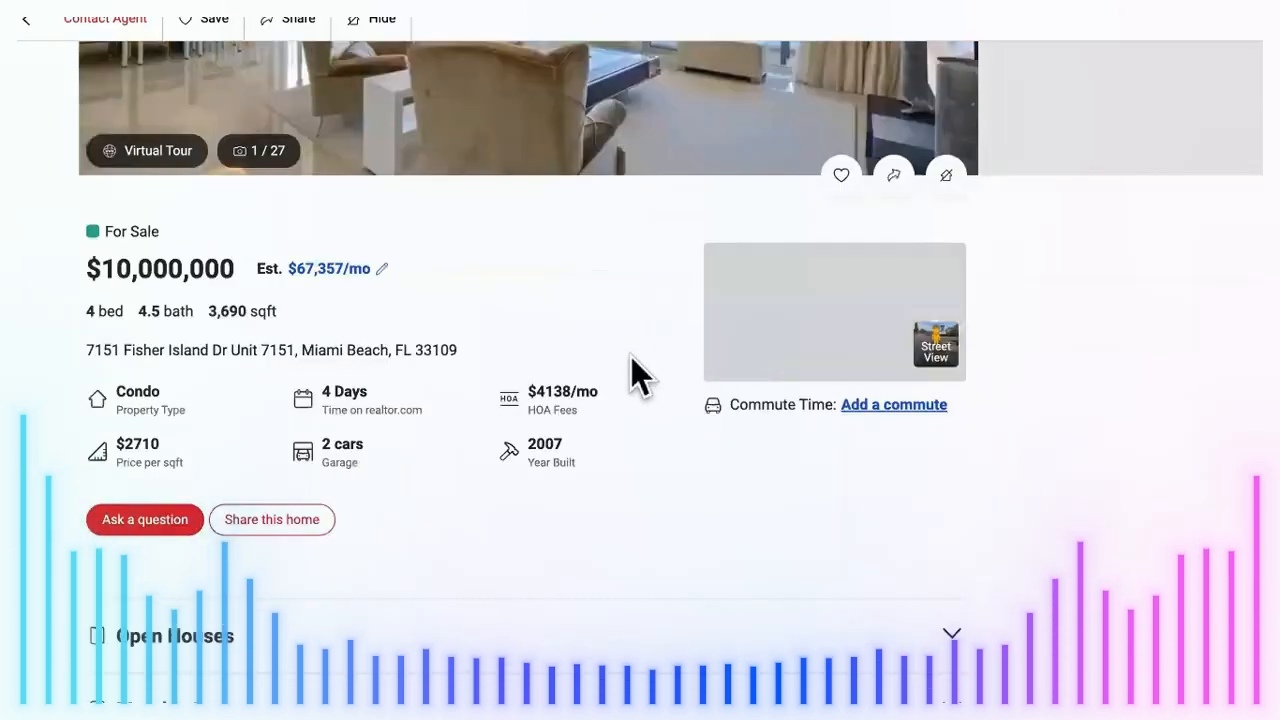
left_click(145, 519)
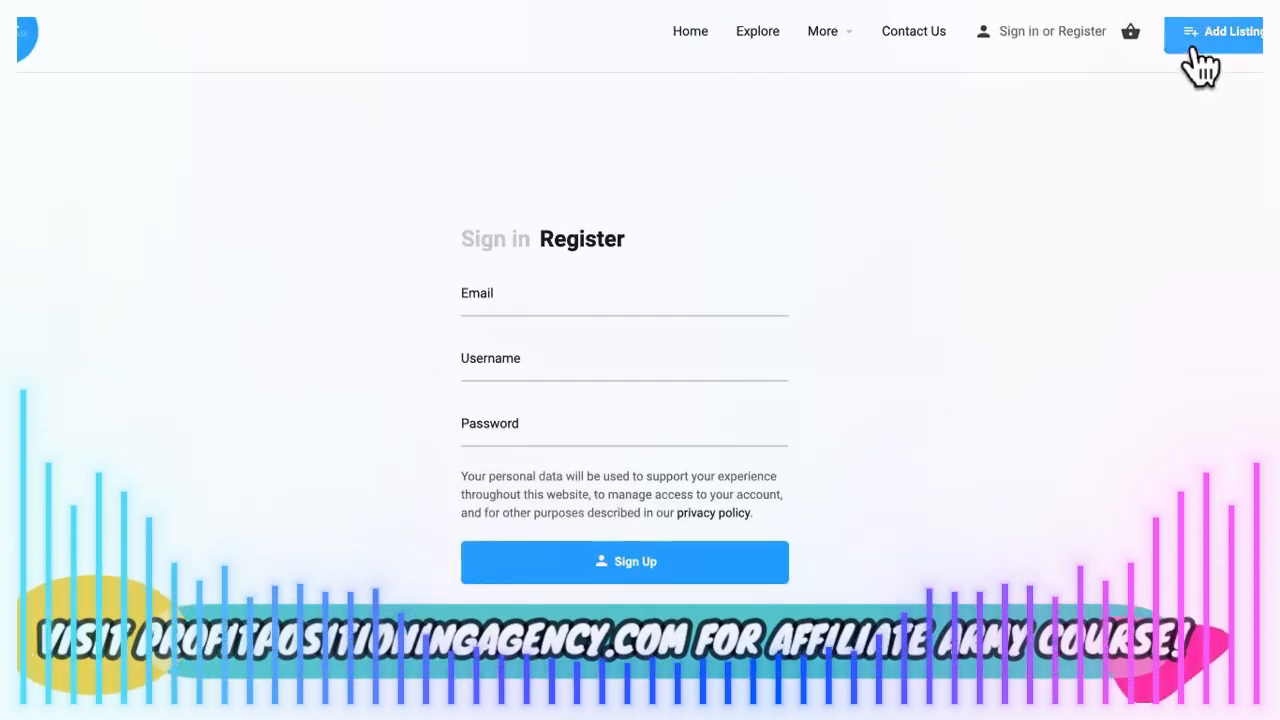
Step: Use Add Listing in Propertease Rentals to reach the registration form
left_click(1222, 31)
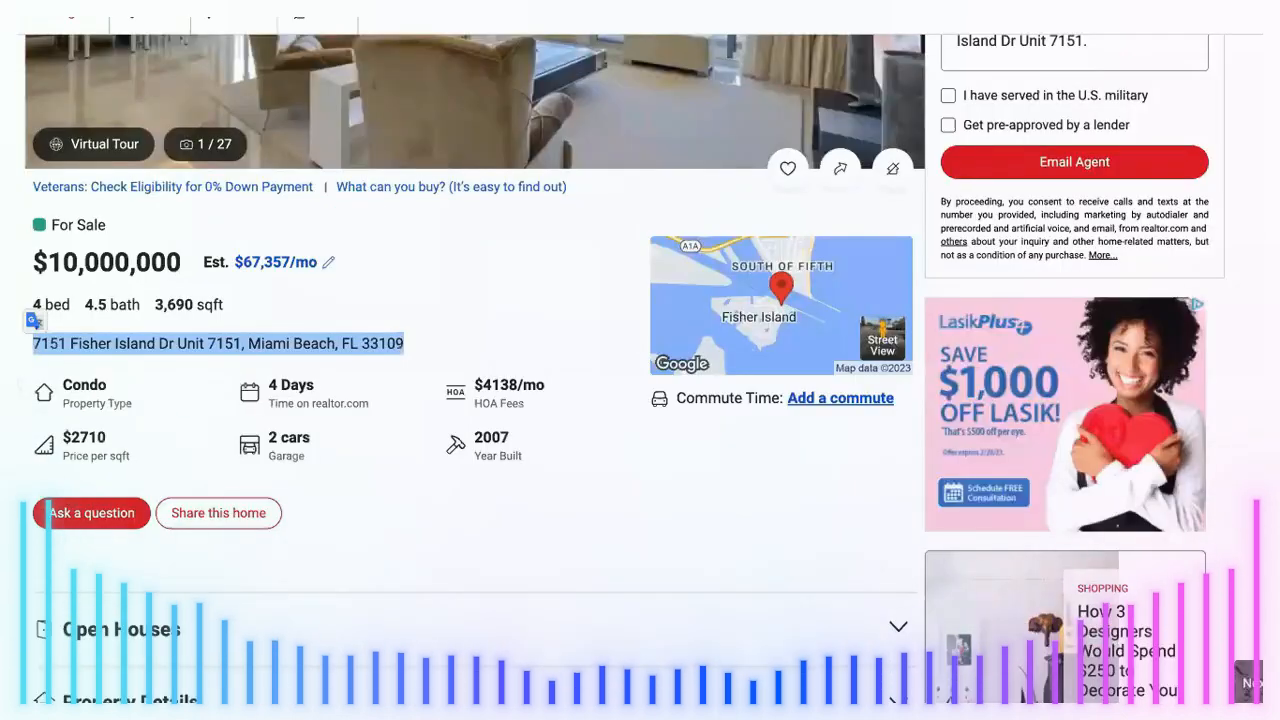
mouse_move(365, 340)
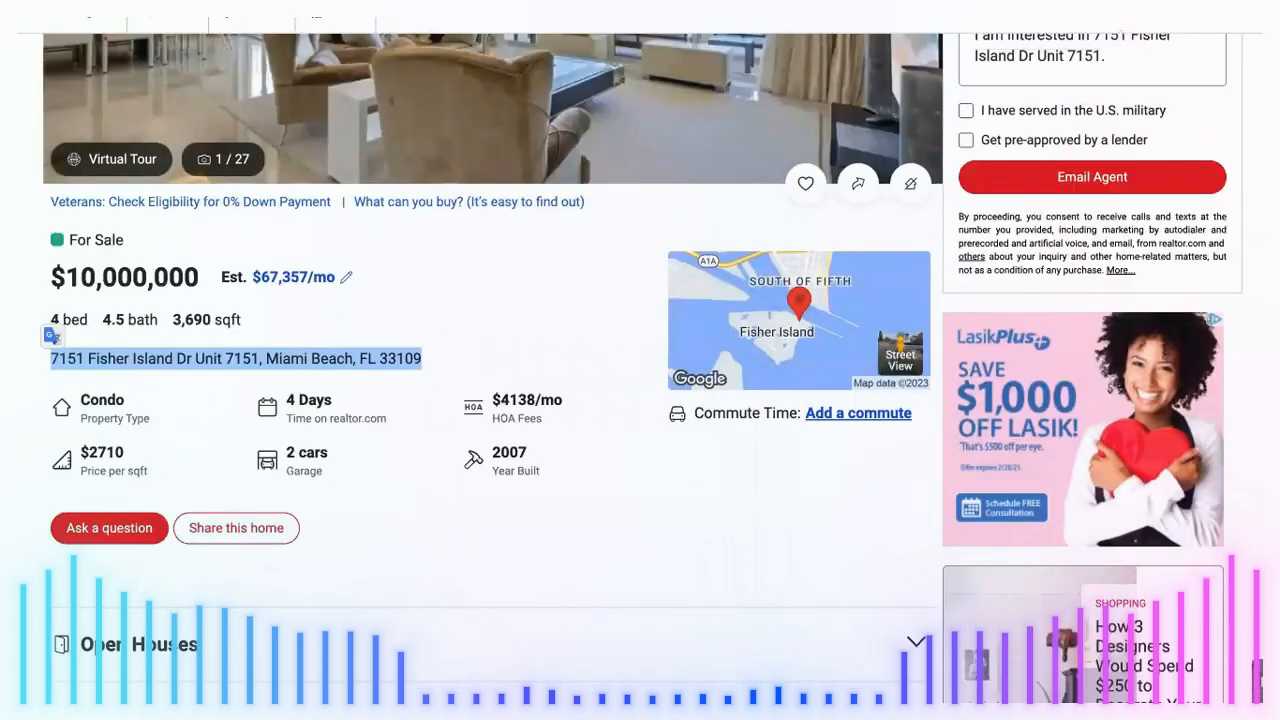
Step: Scroll the 7151 Fisher Island Dr listing to its location map and agent contact form
scroll("down", 3)
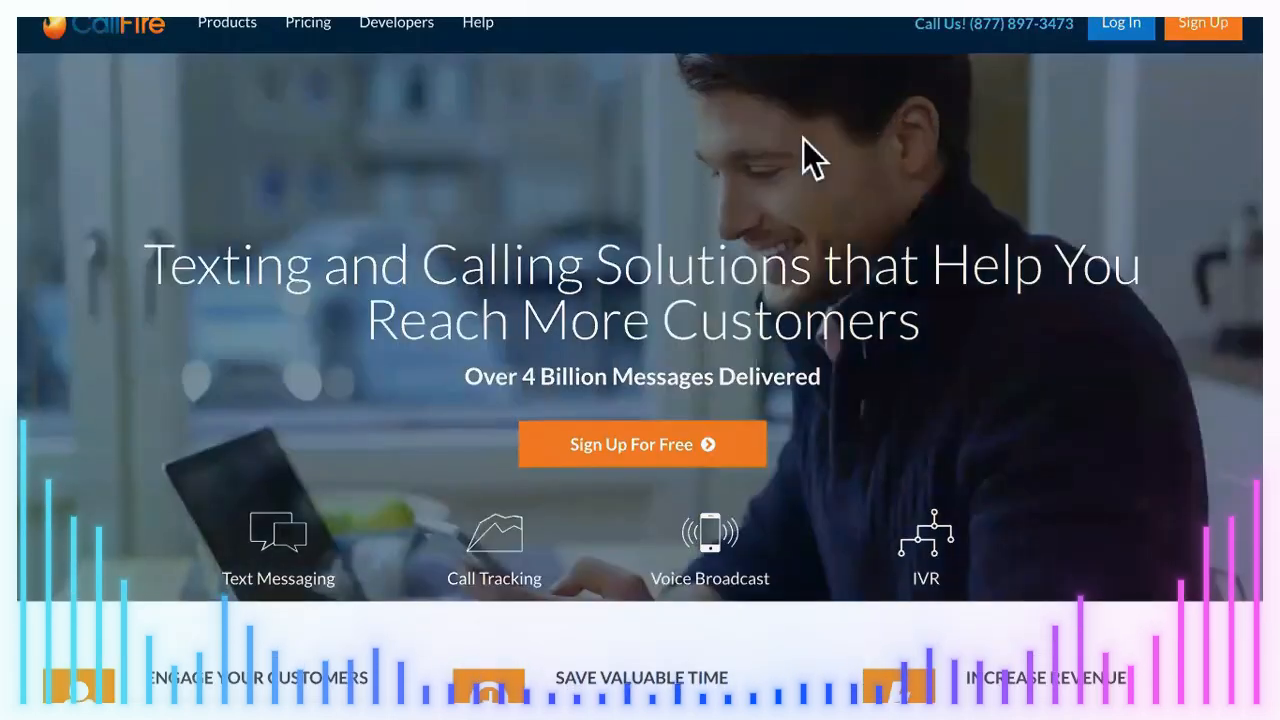
mouse_move(595, 120)
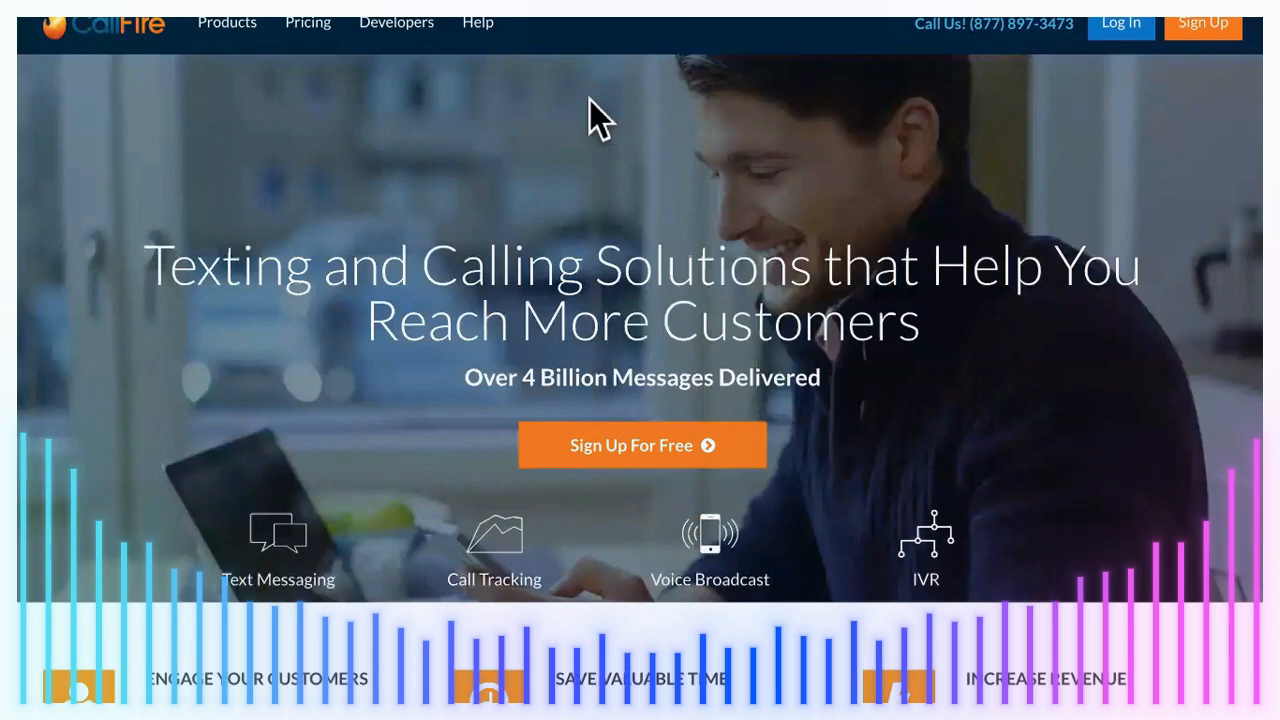
mouse_move(520, 160)
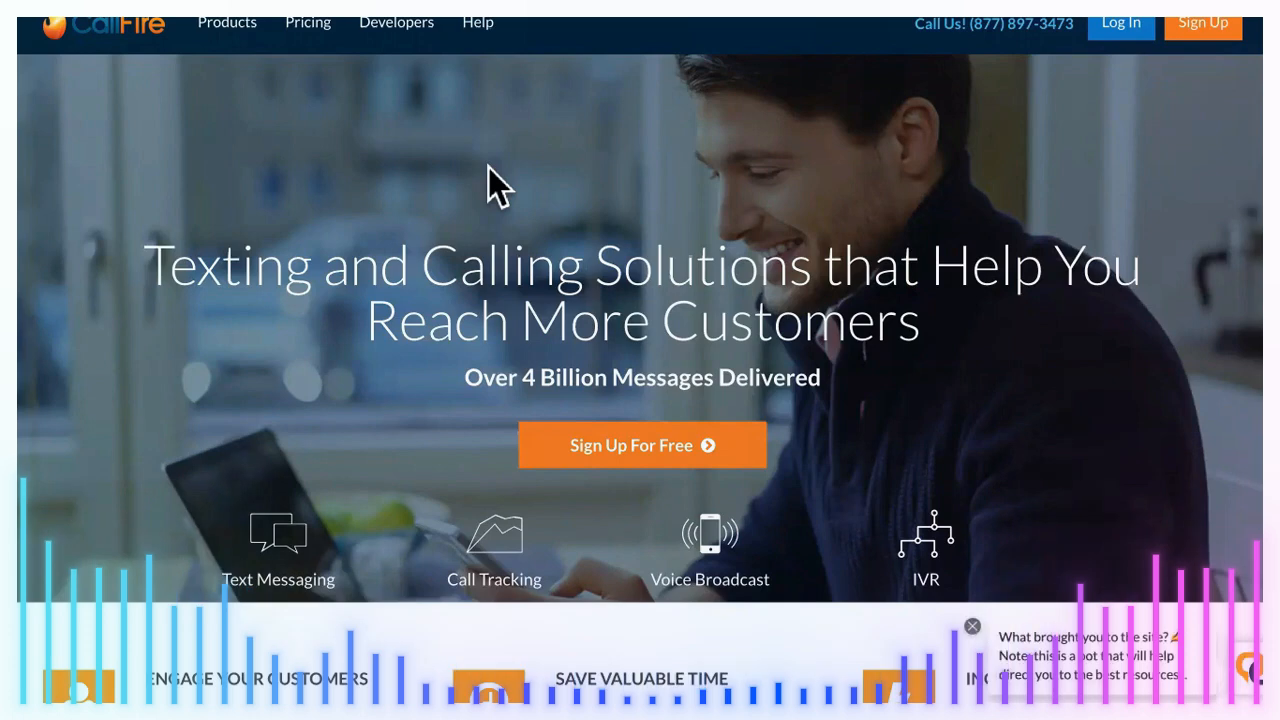
mouse_move(530, 240)
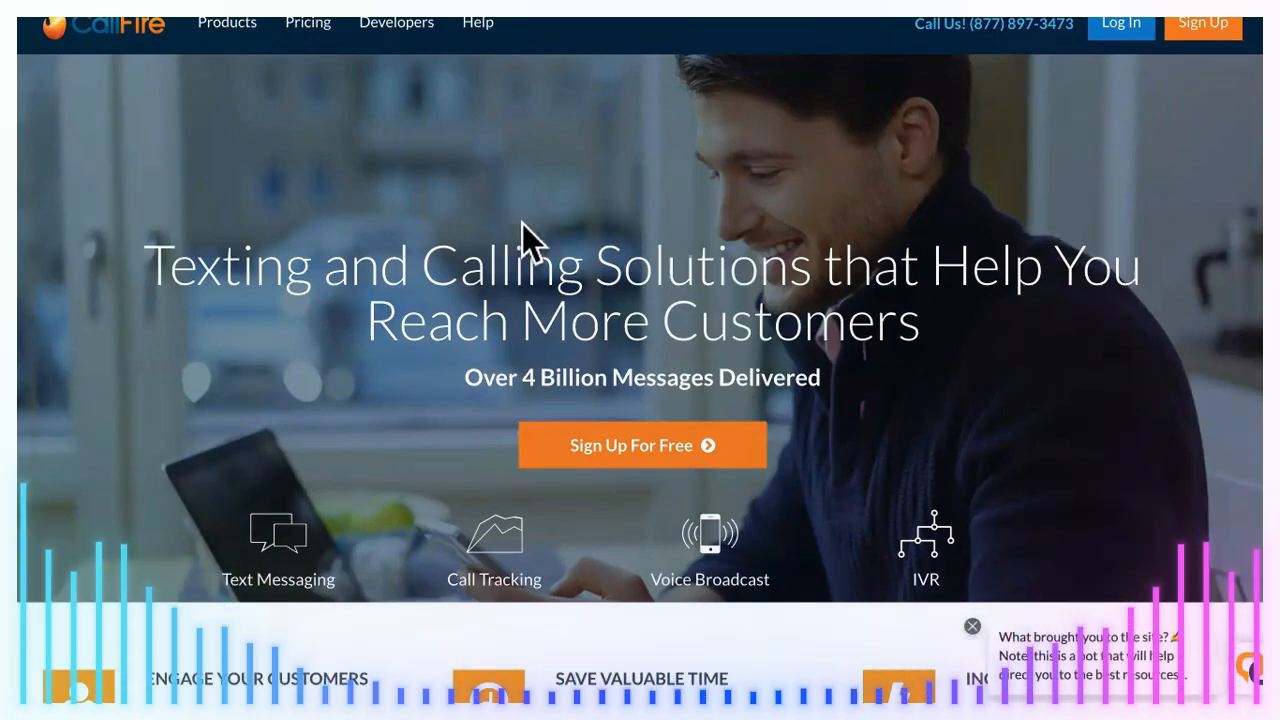
scroll("down", 3)
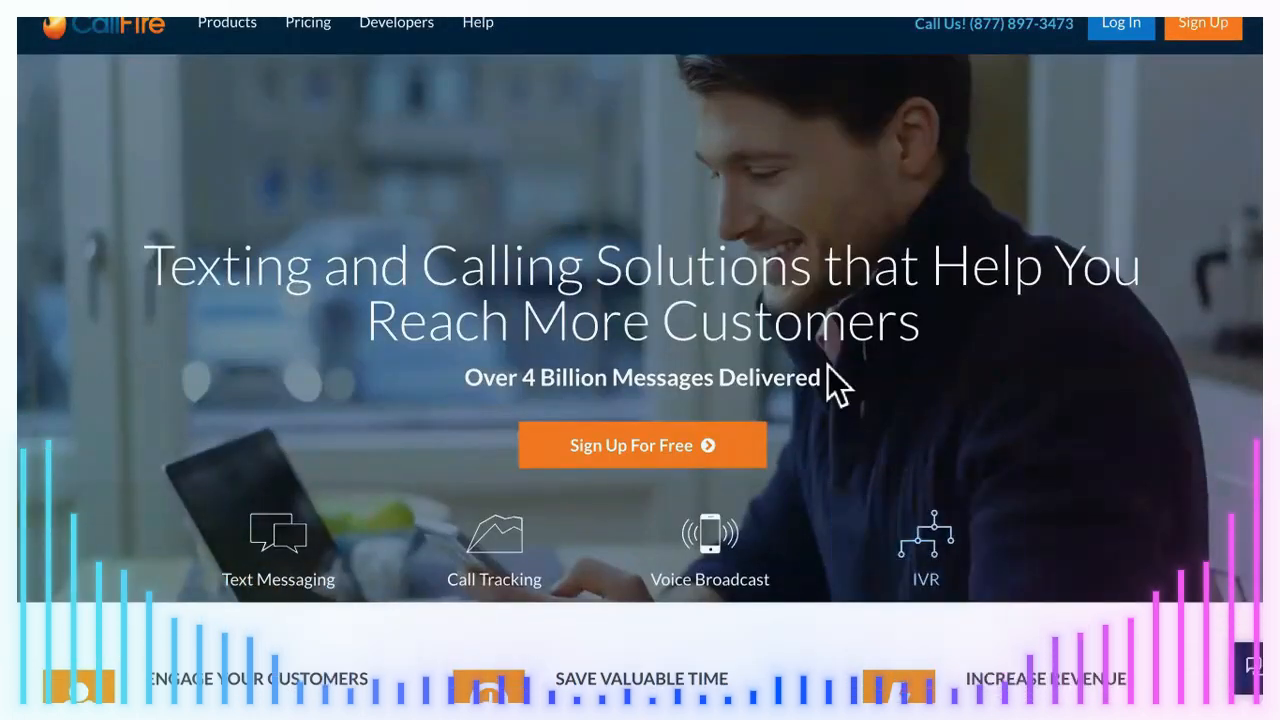
mouse_move(735, 230)
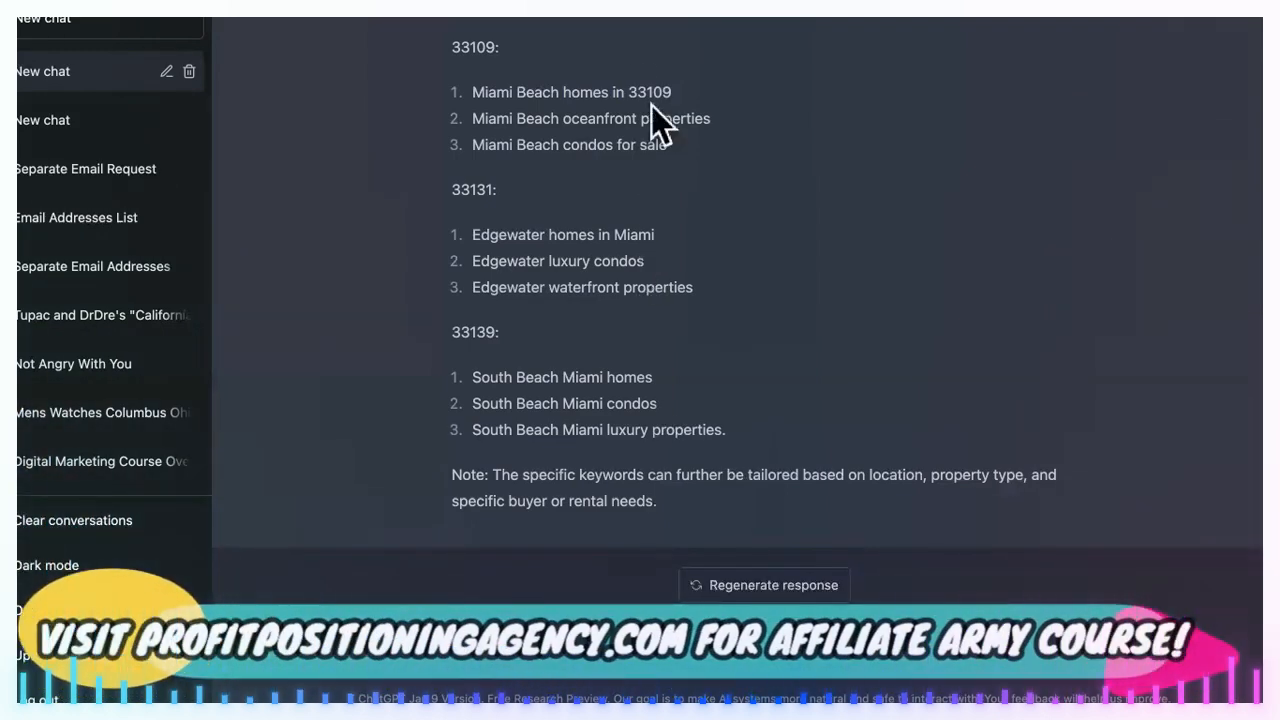
Step: Ask ChatGPT for an article on why to buy Miami Beach homes in 33109
right_click(571, 92)
type("write an article about why people should buy")
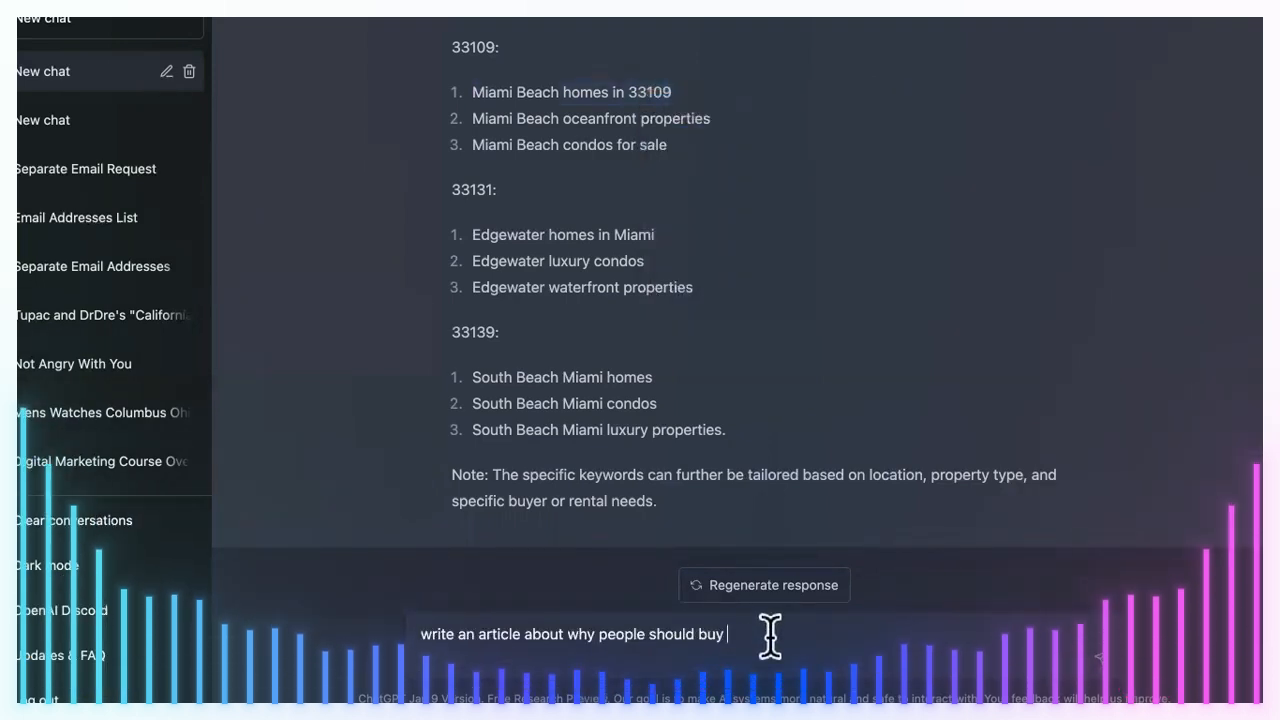
type("Miami Beach homes in 33109")
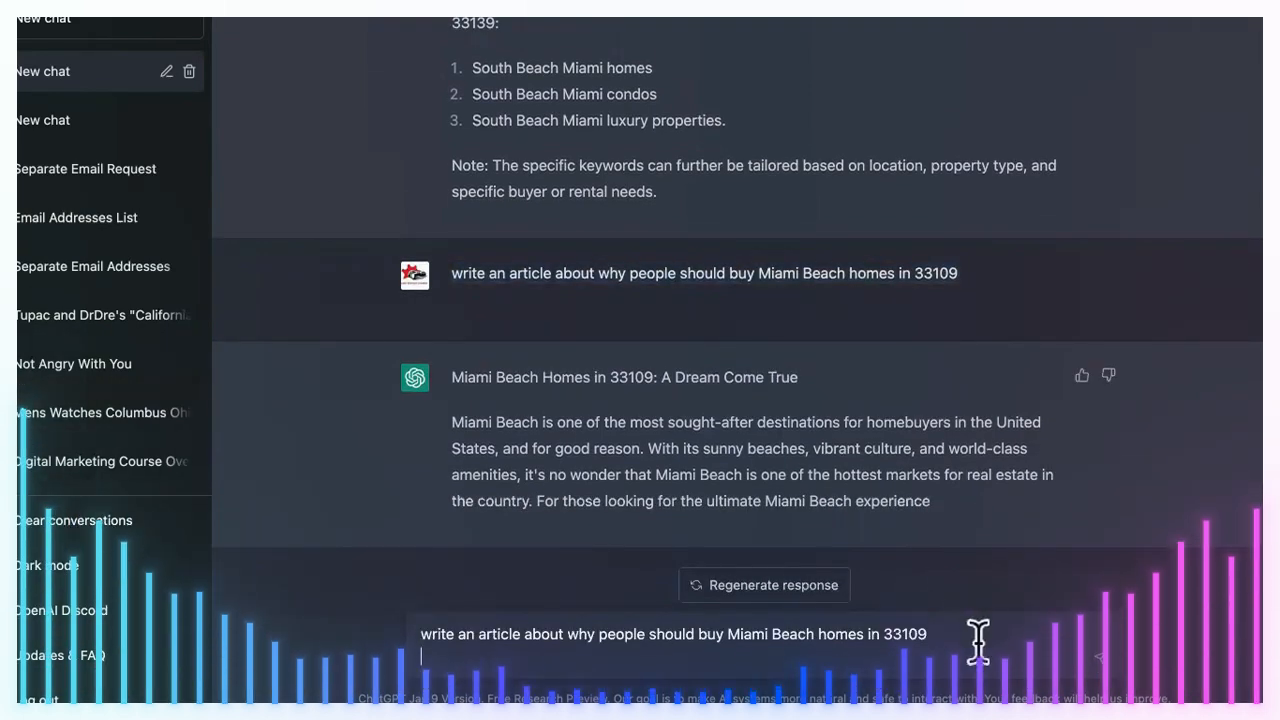
Step: Write a prompt adding landmarks, schools, crime rate, average home cost, humor and simpler words
type(".")
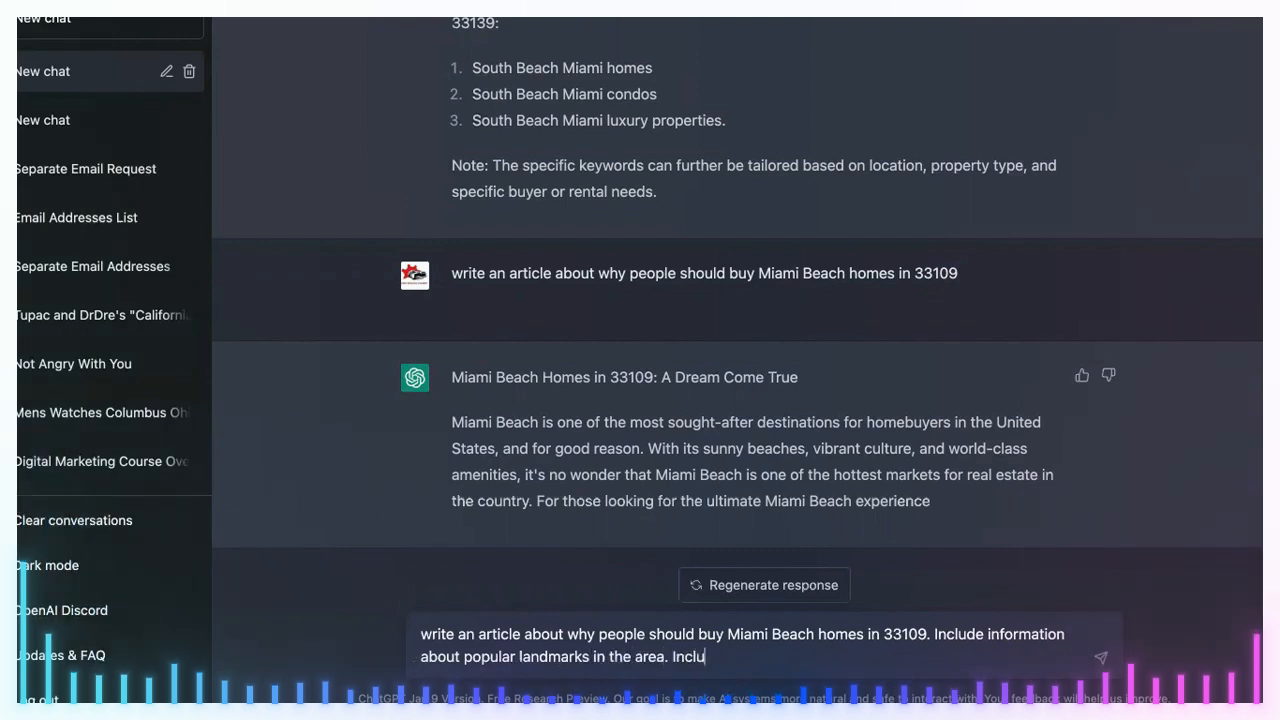
type("de information about schools")
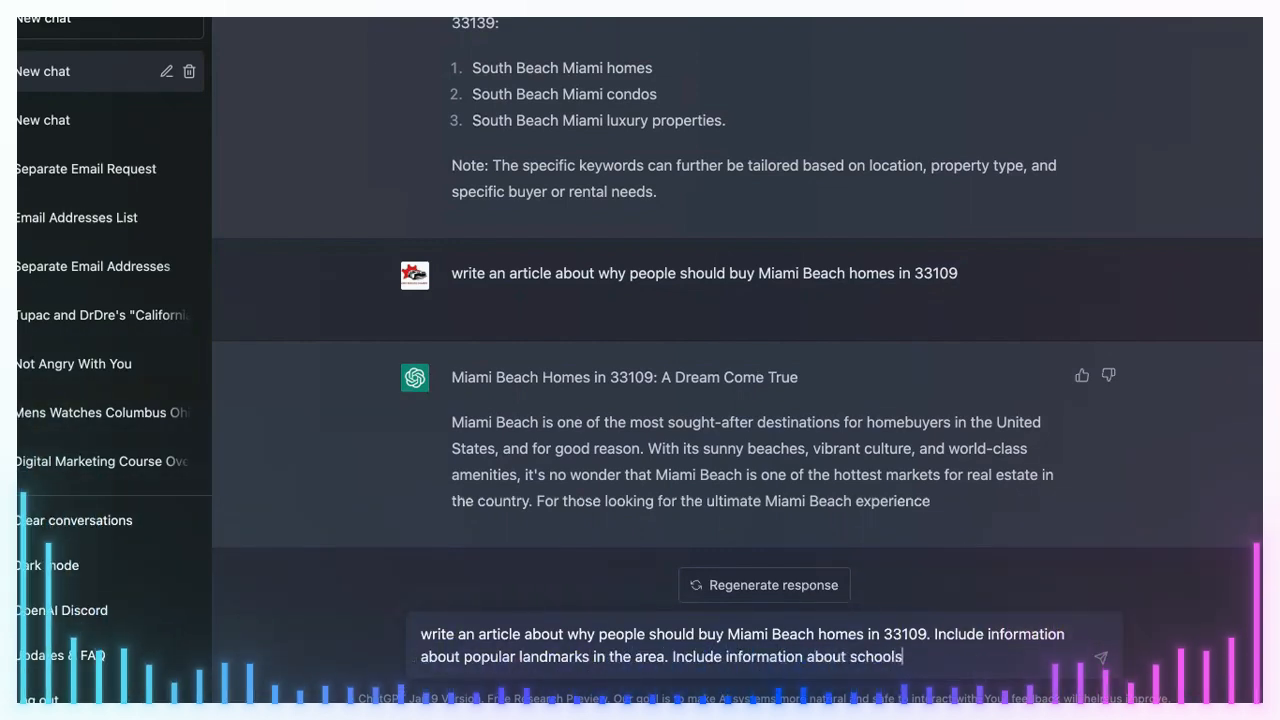
type("in the area. Include")
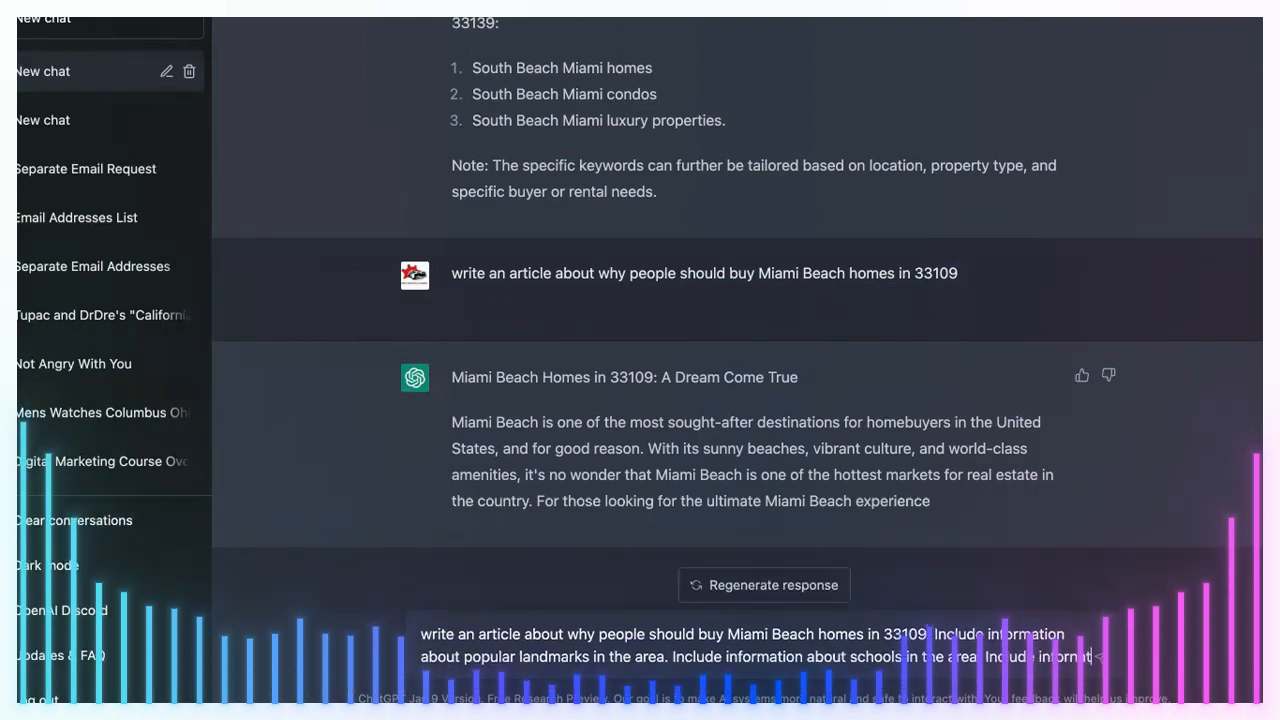
type("information about")
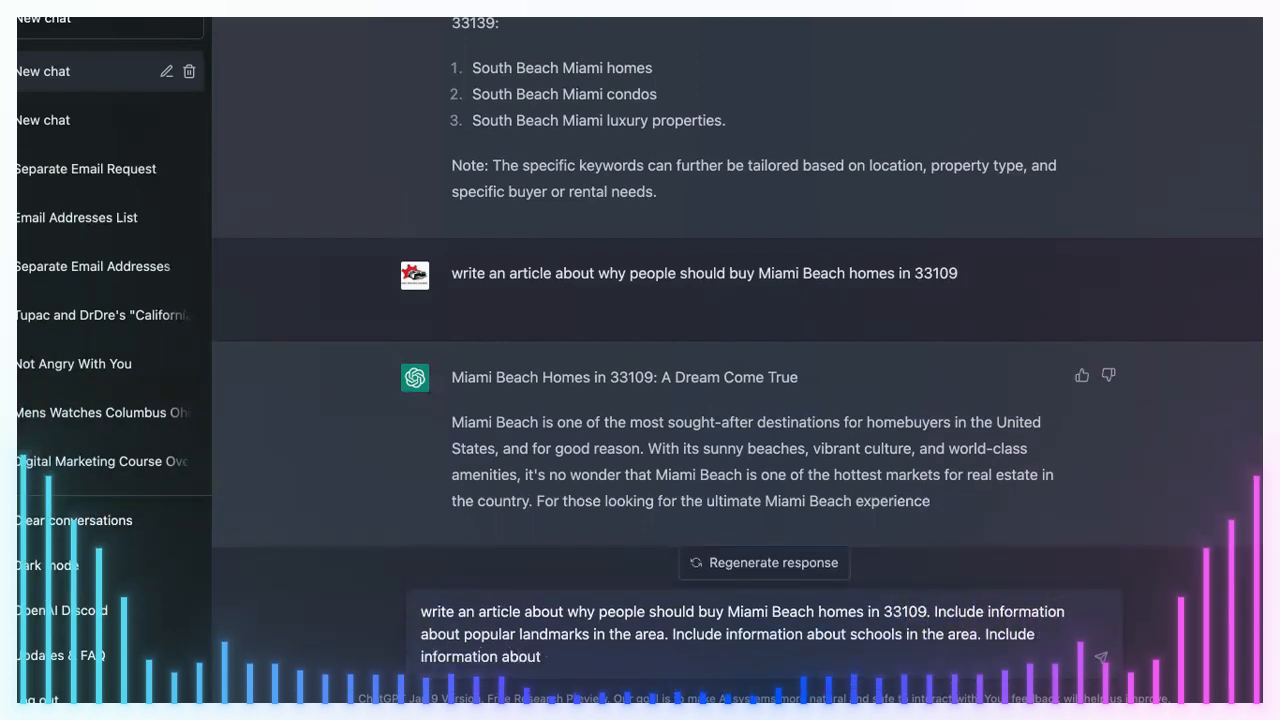
type("crime rate in the area")
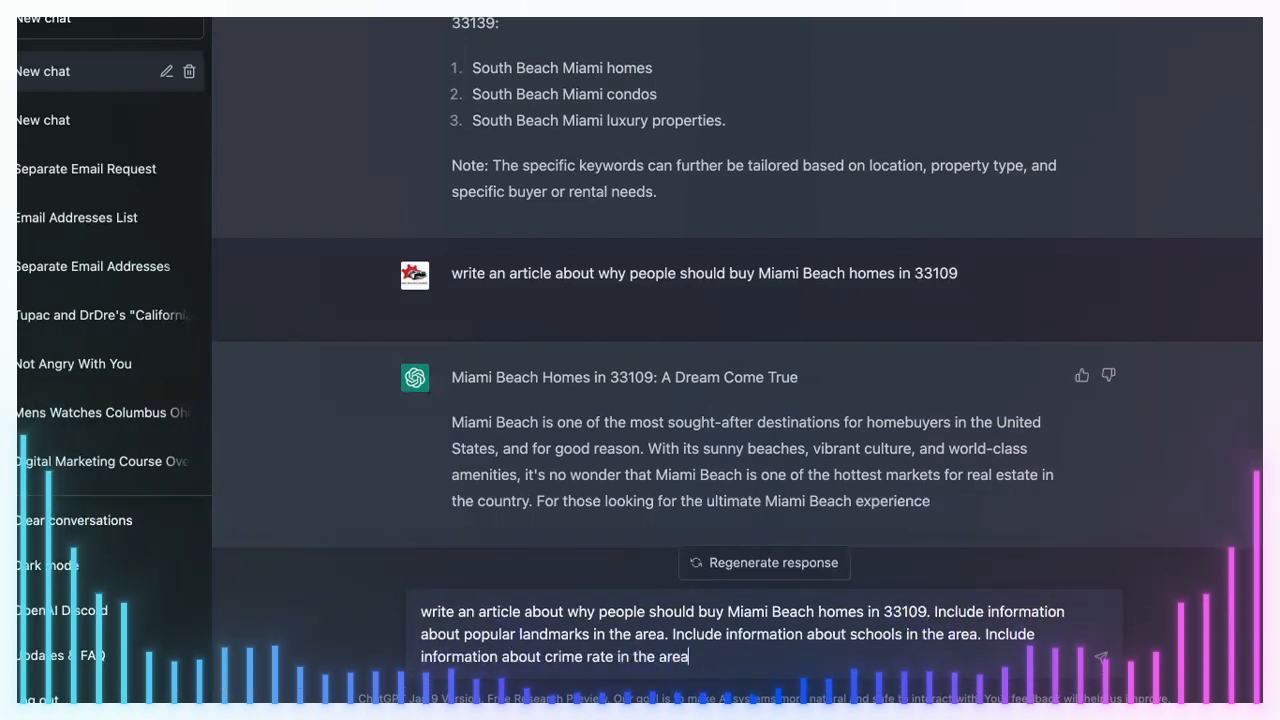
type("Include information about the ar")
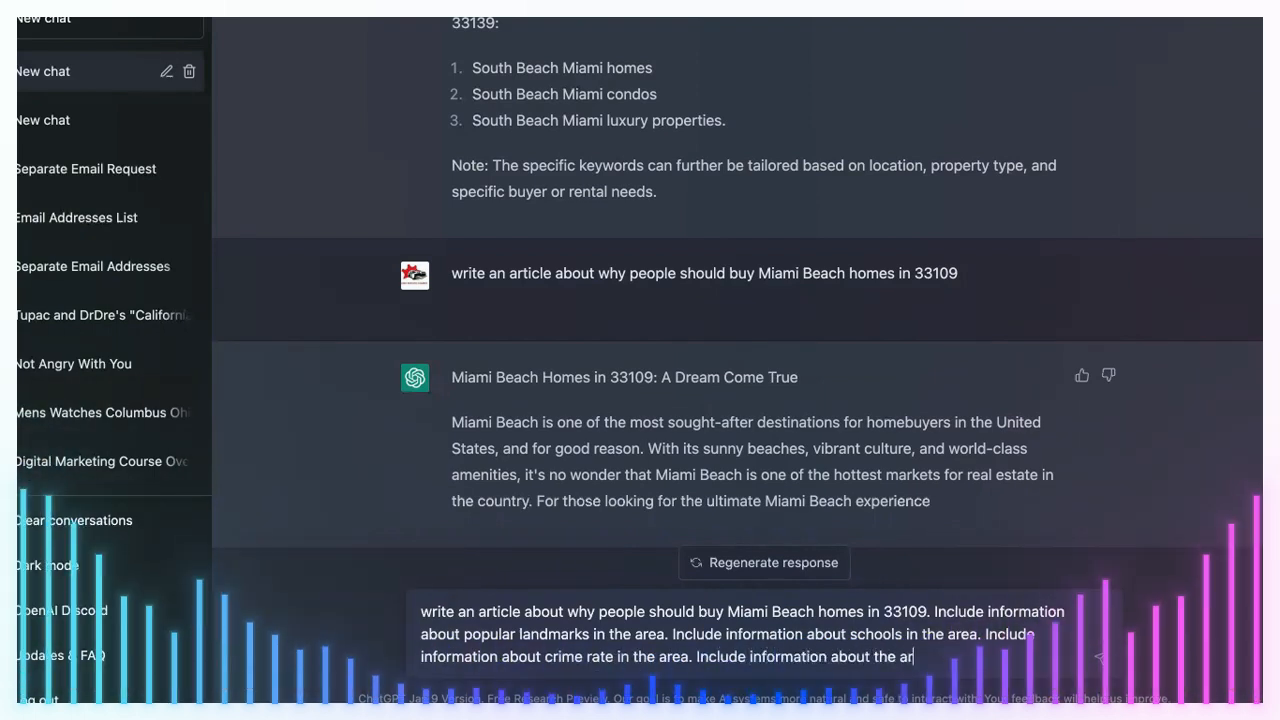
type("average cost per home in the")
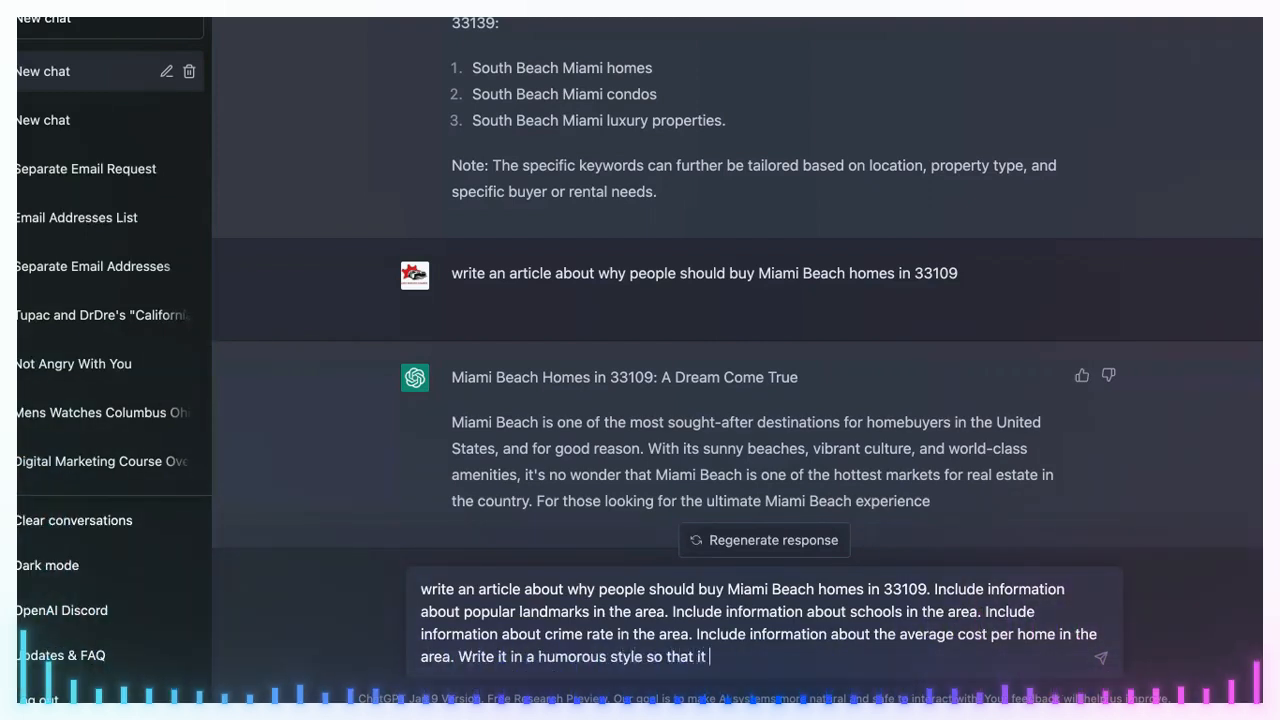
type("seems more human. Inl")
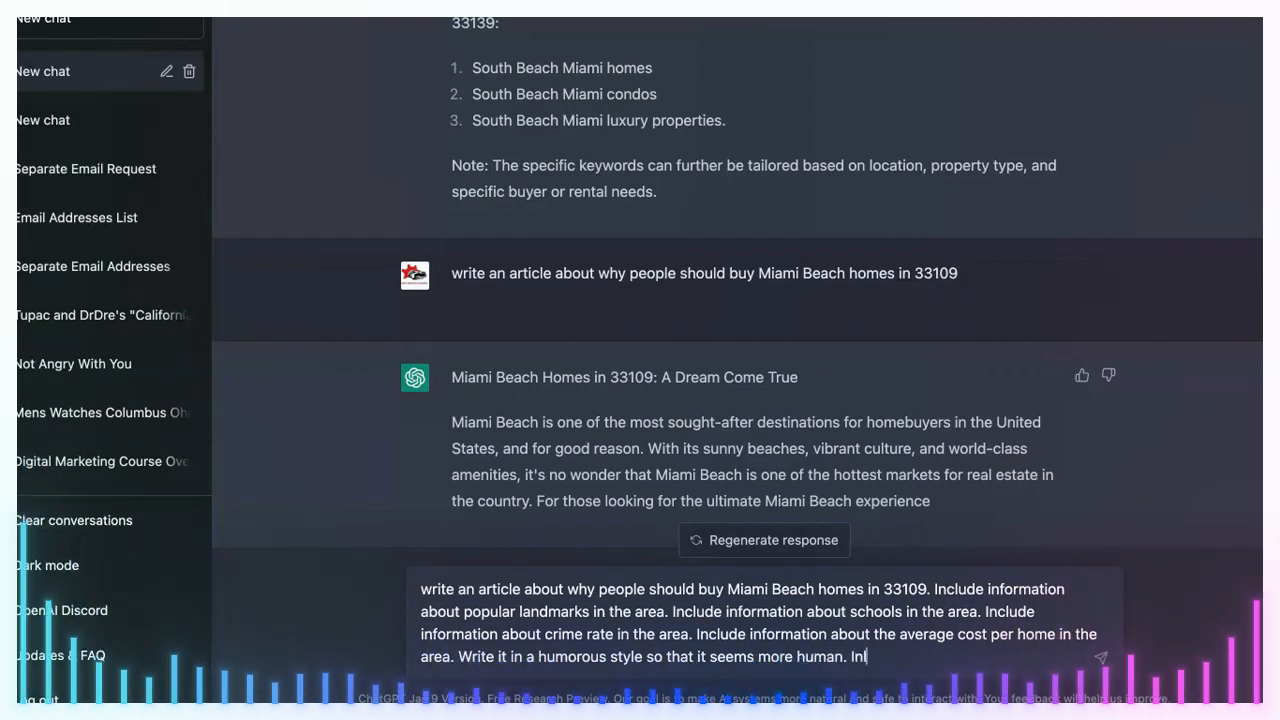
type("Include smaller work")
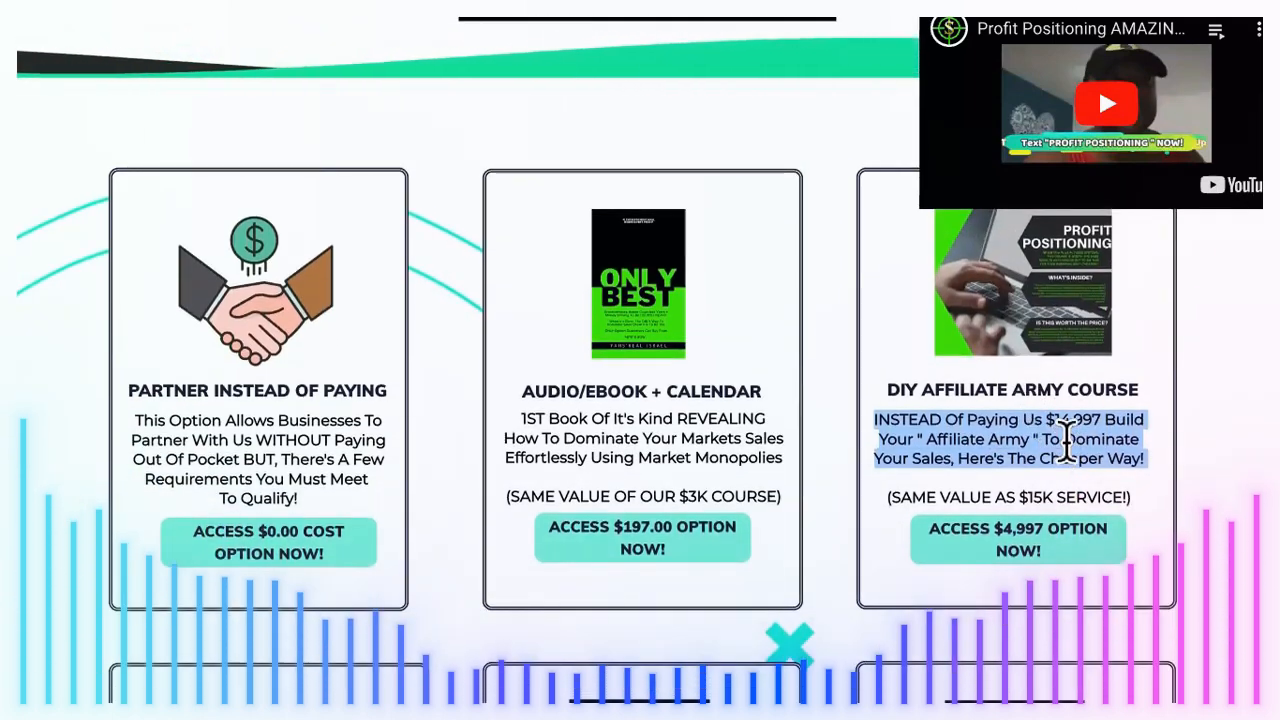
Step: Scroll the Profit Positioning page to the three options, including the DIY Affiliate Army Course
scroll("down", 3)
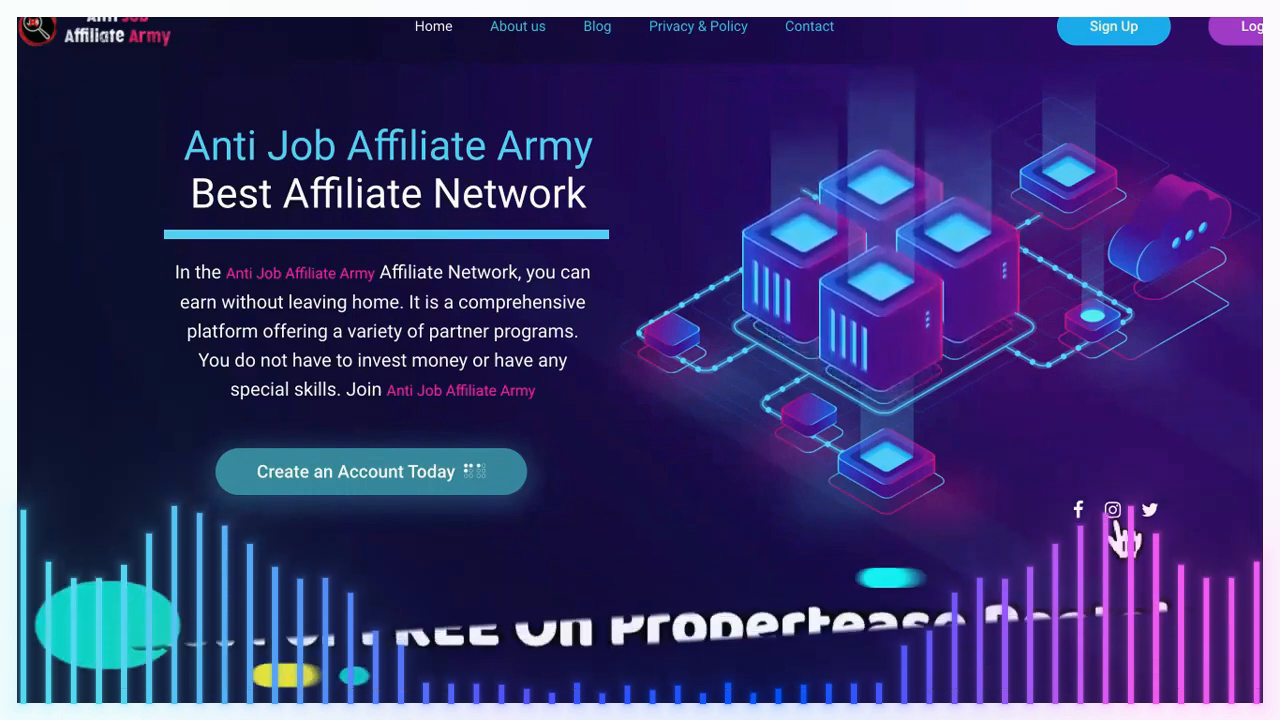
Step: Scroll up and down through the Anti Job Affiliate Army Best Affiliate Network homepage
scroll("down", 3)
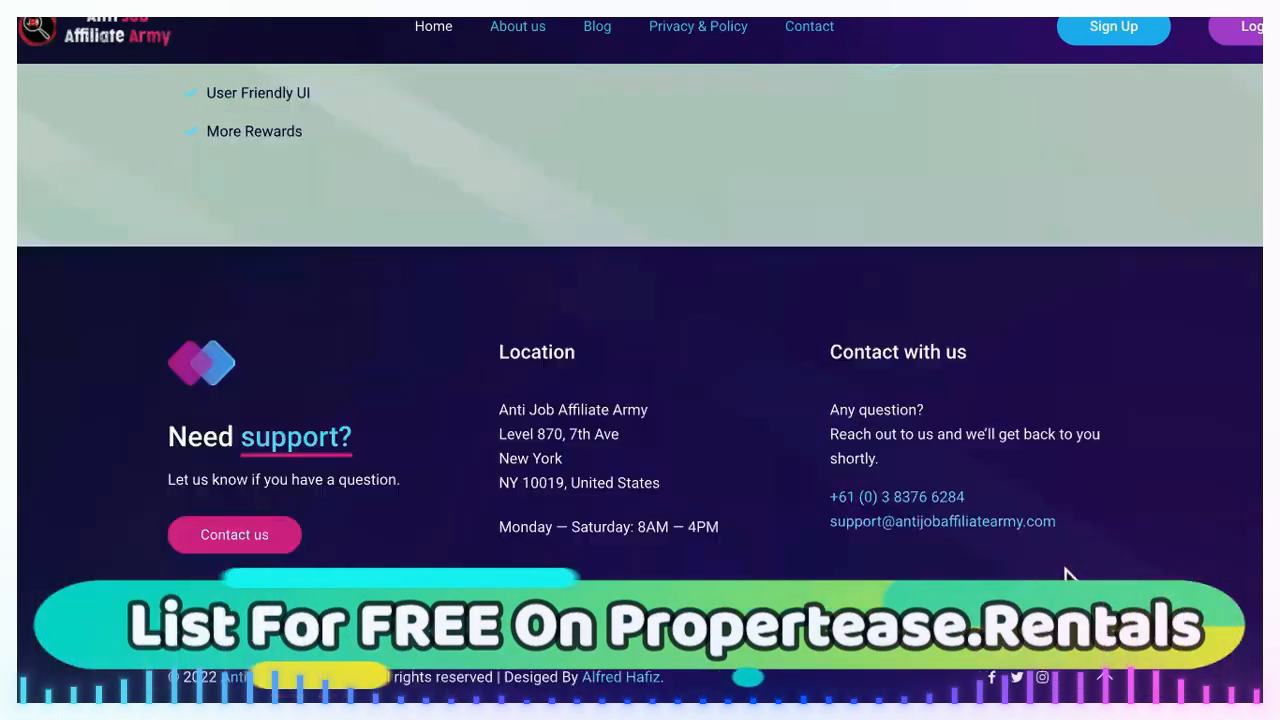
scroll("up", 3)
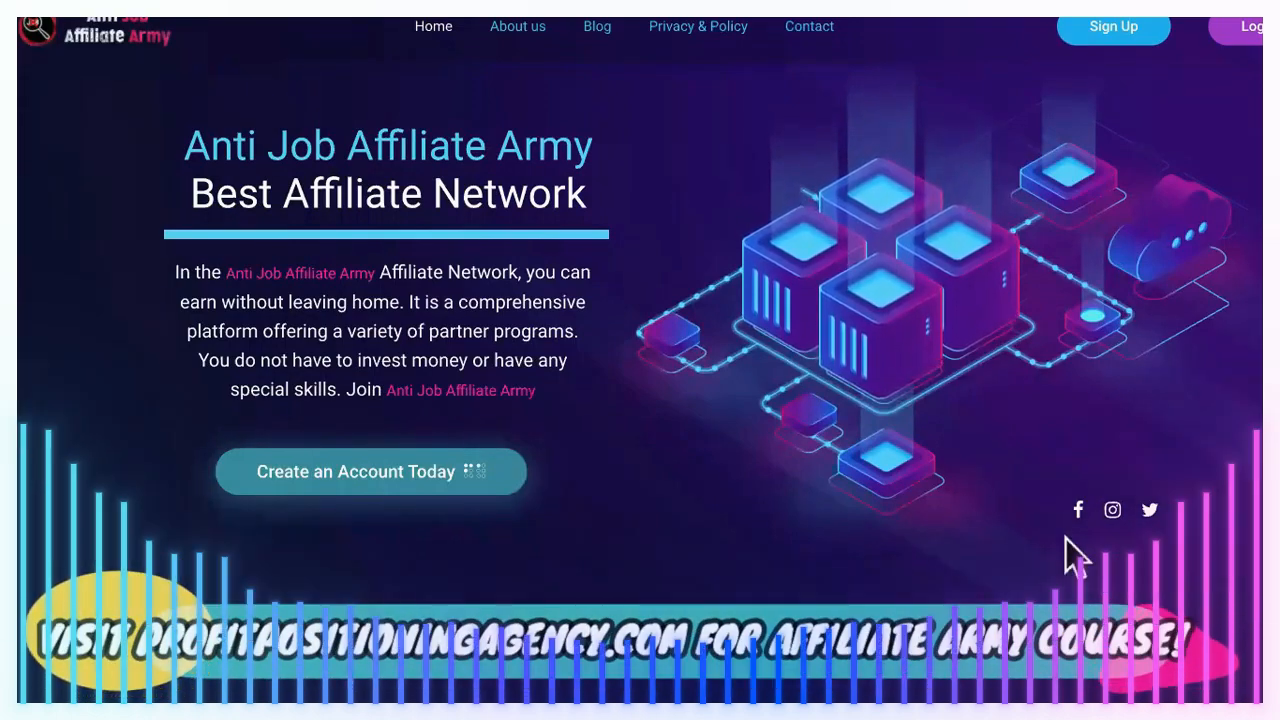
scroll("down", 3)
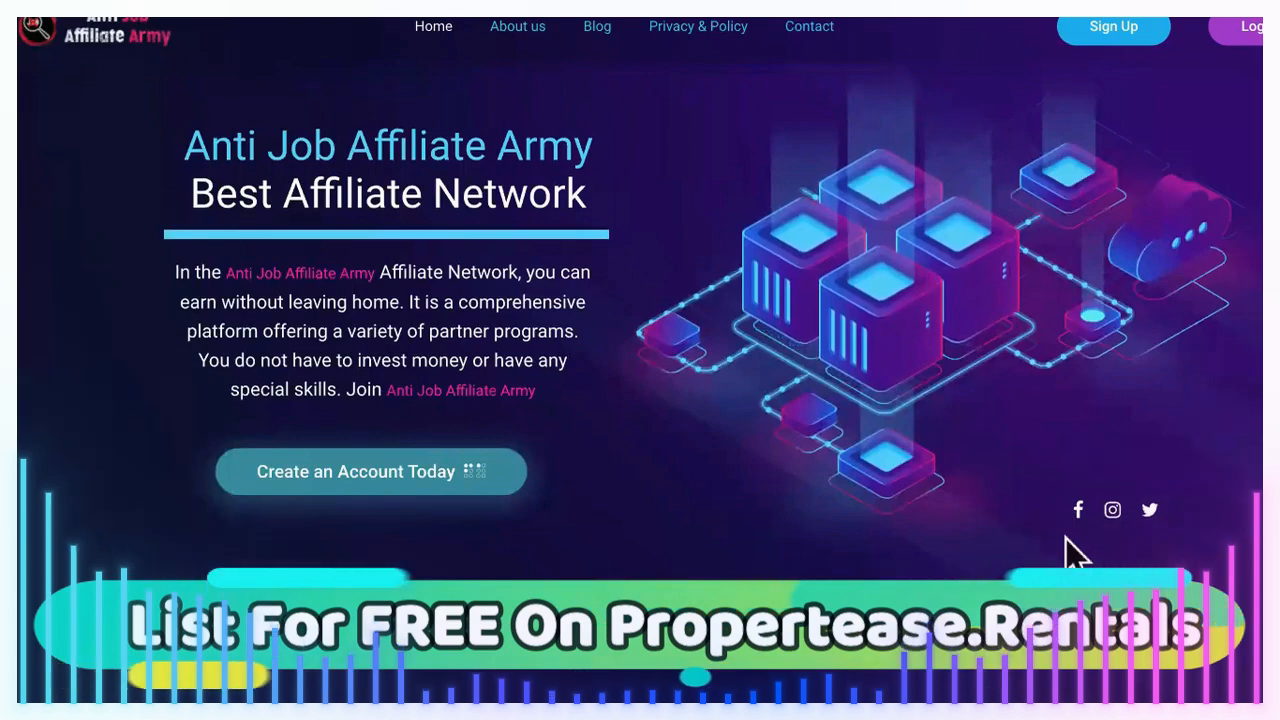
scroll("down", 3)
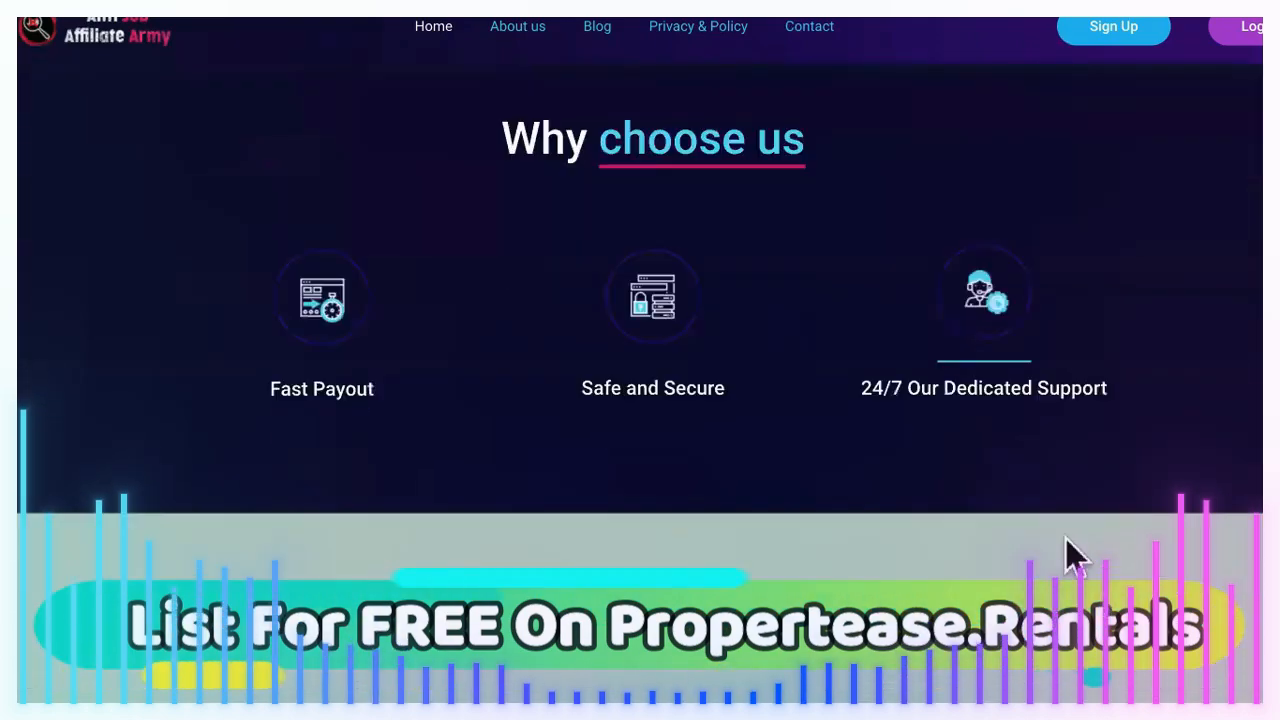
scroll("down", 3)
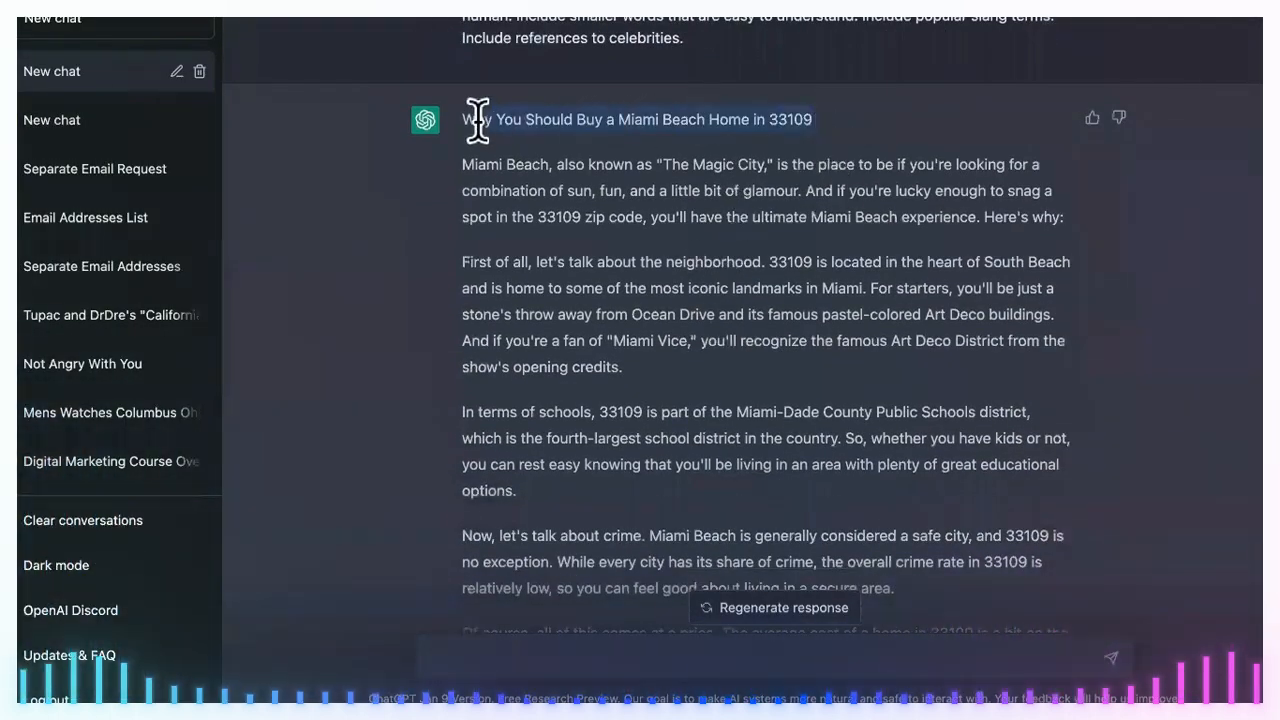
Step: Read through the generated 33109 article and ask ChatGPT to 'make it longer'
scroll("down", 3)
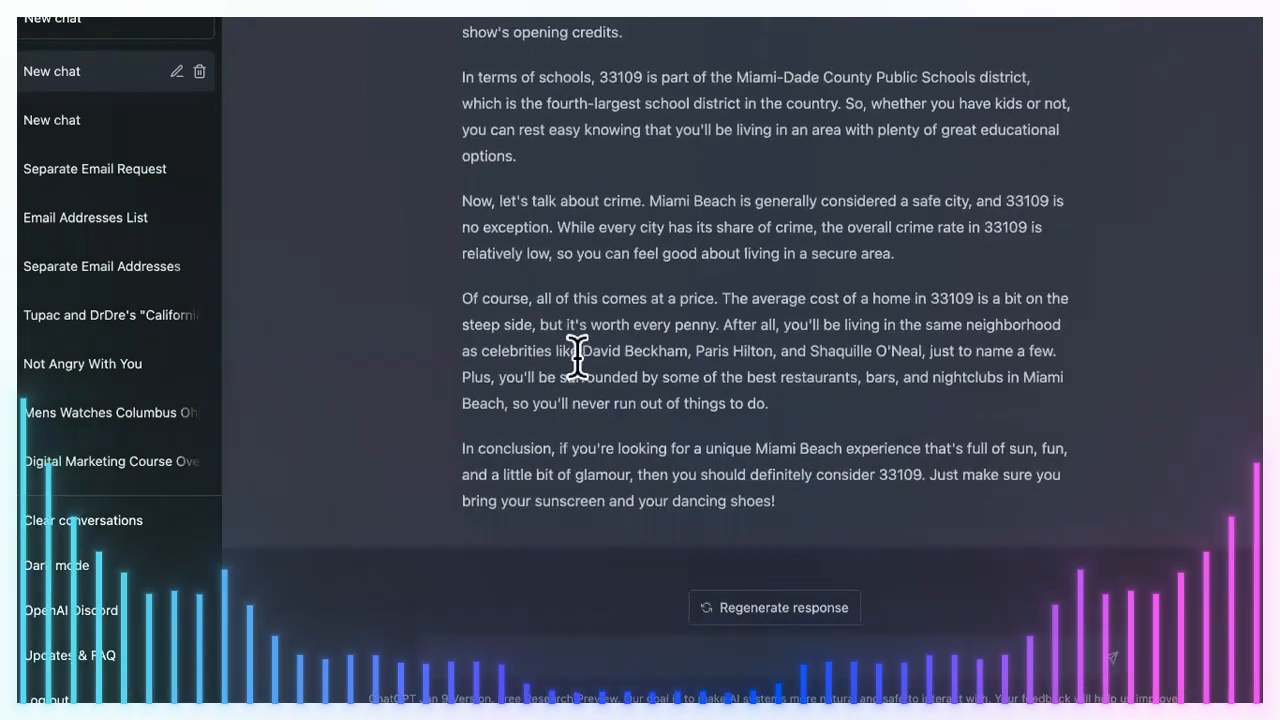
type("make it longe")
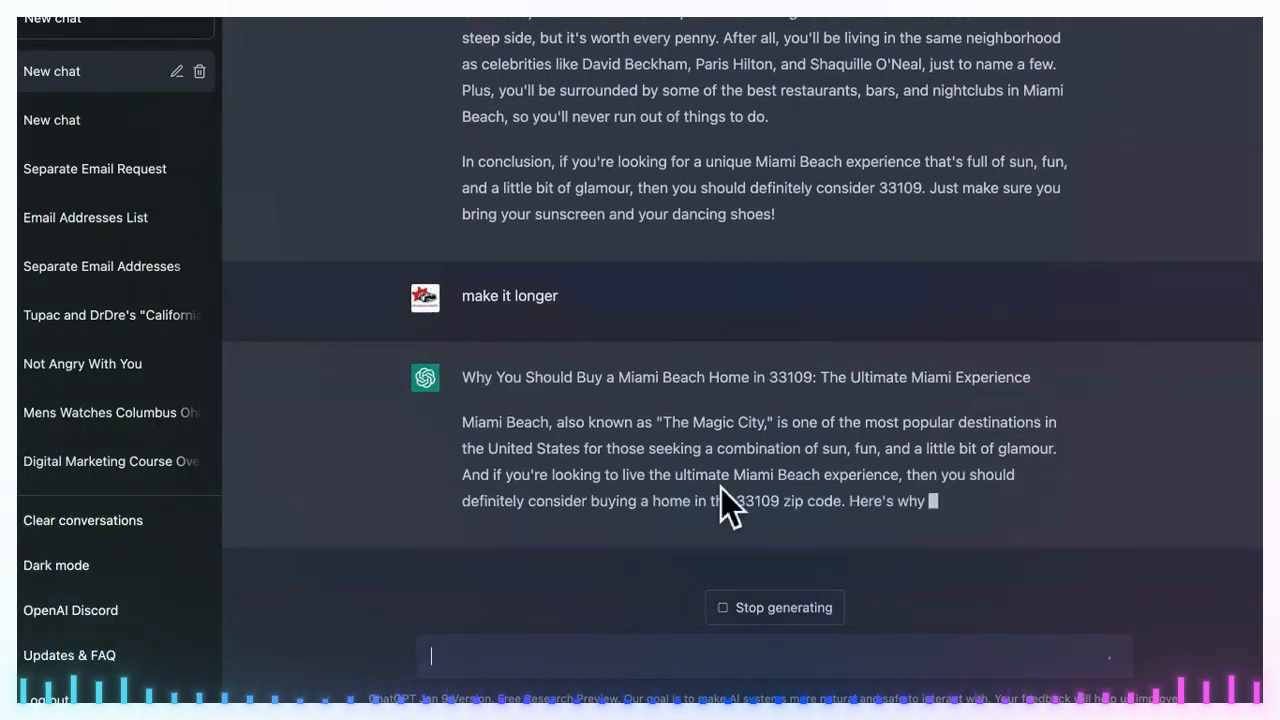
scroll("down", 3)
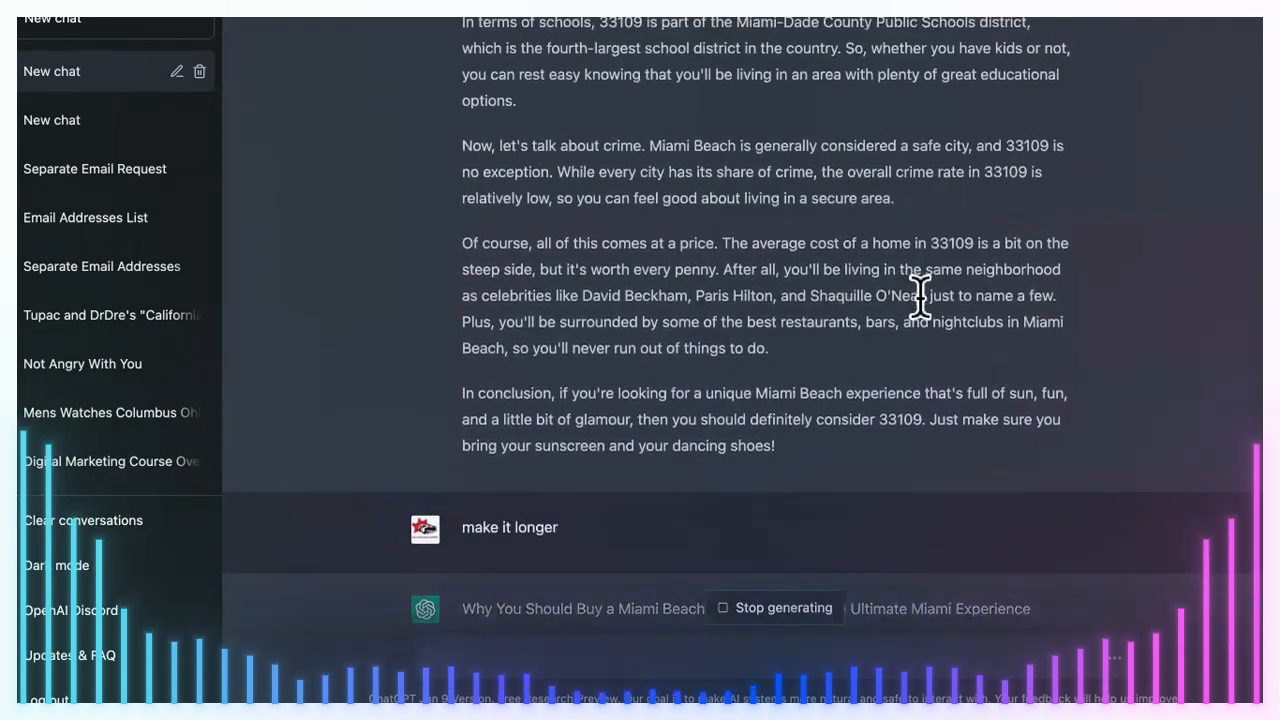